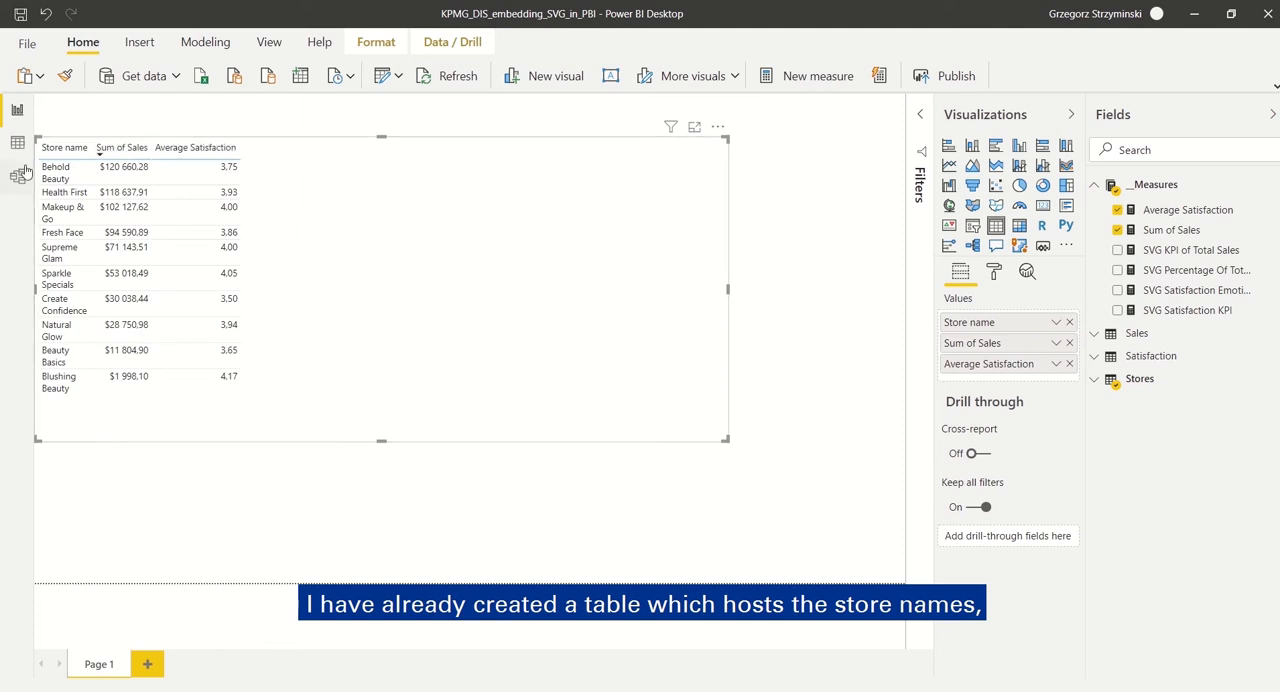
pyautogui.moveTo(108, 378)
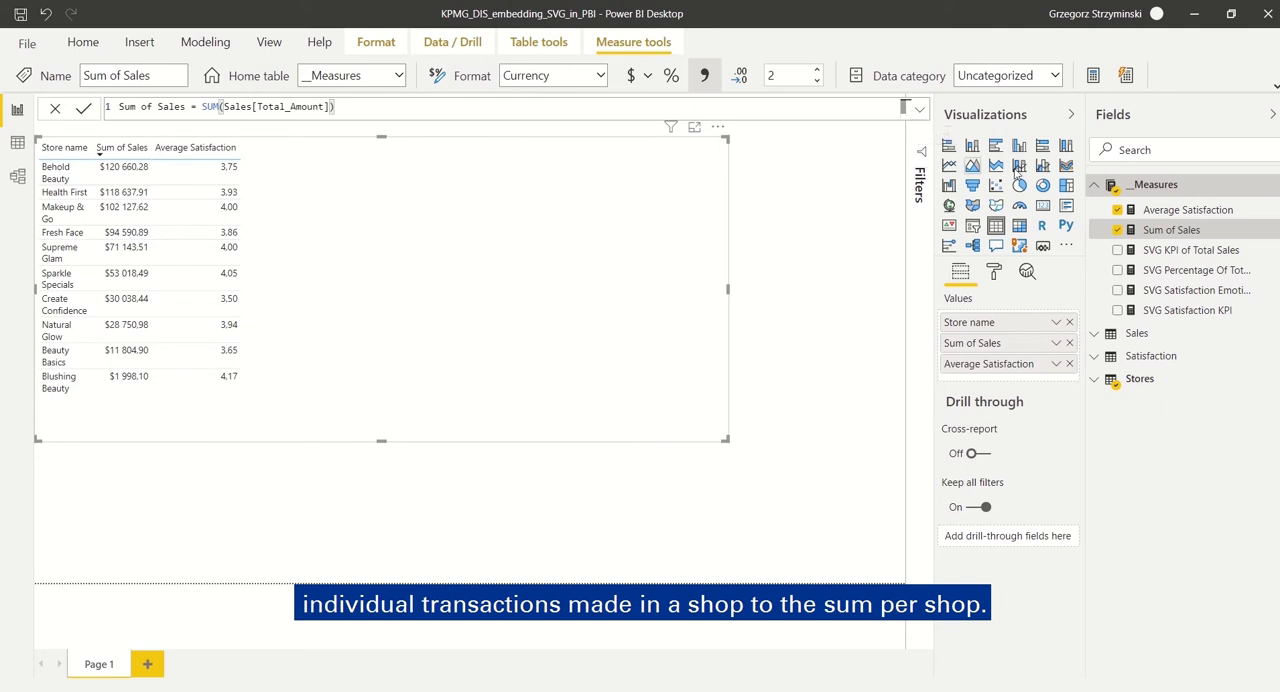
# Review the Average Satisfaction measure formula, then add the SVG KPI of Total Sales measure.
pyautogui.click(1188, 208)
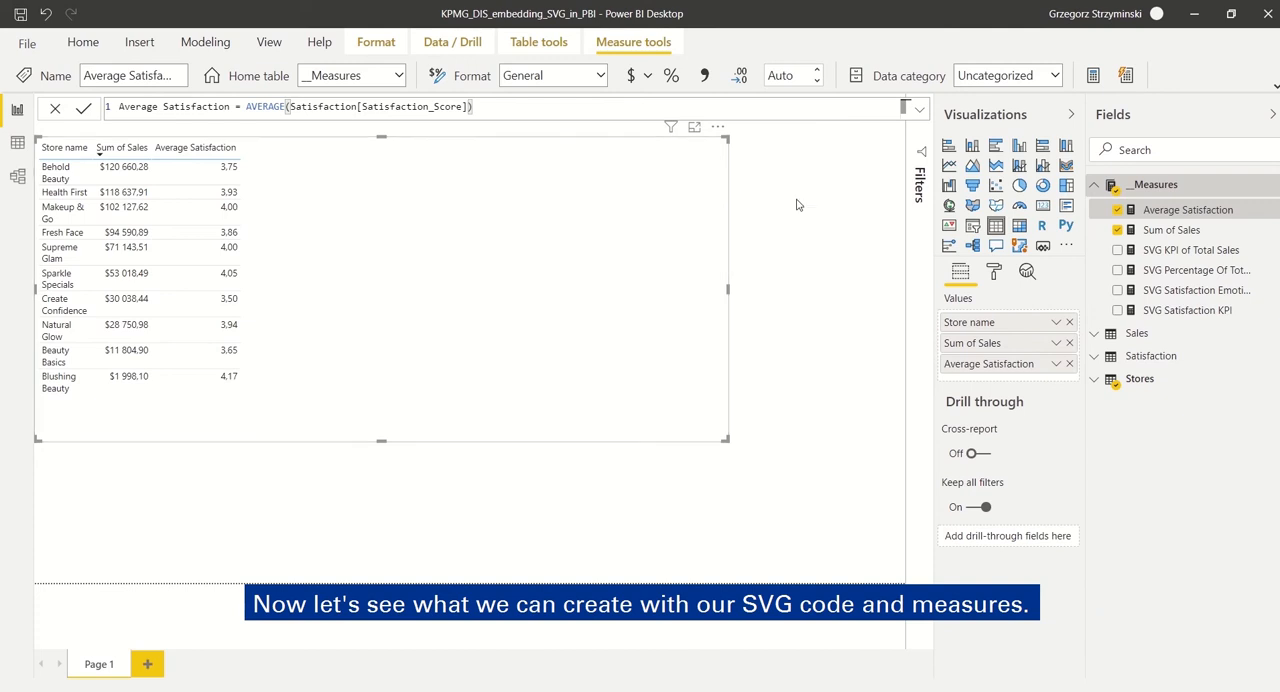
pyautogui.click(1190, 248)
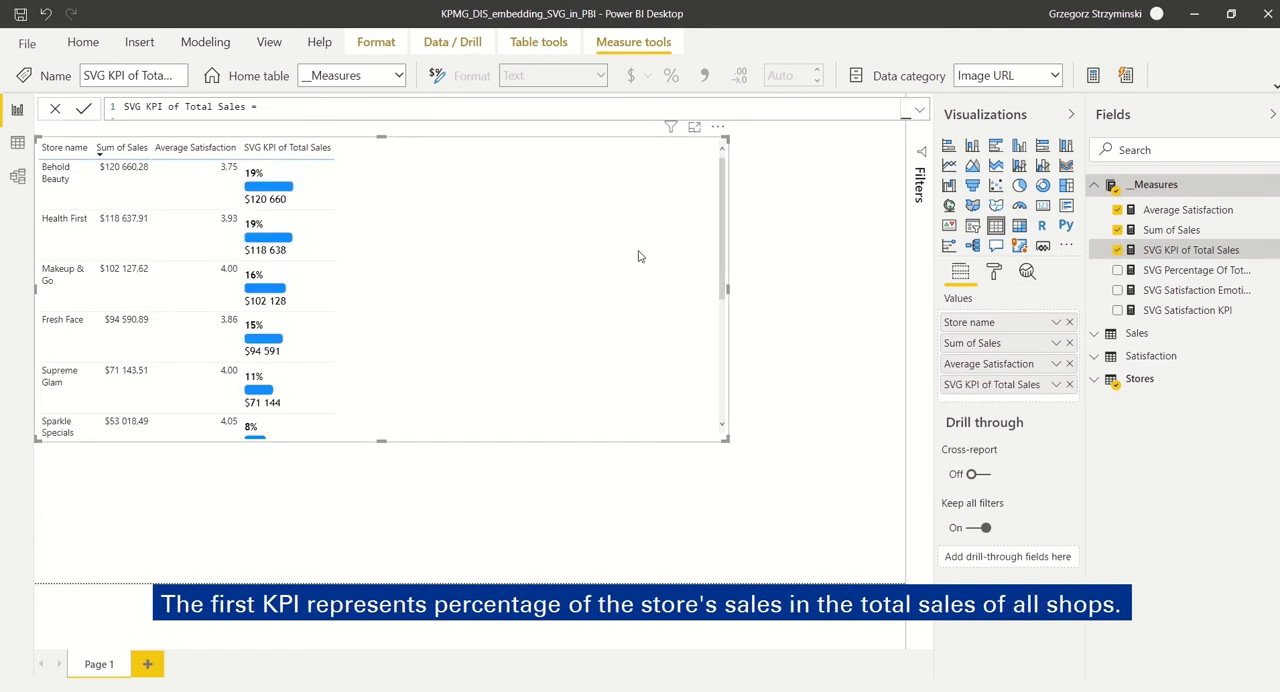
pyautogui.moveTo(404, 192)
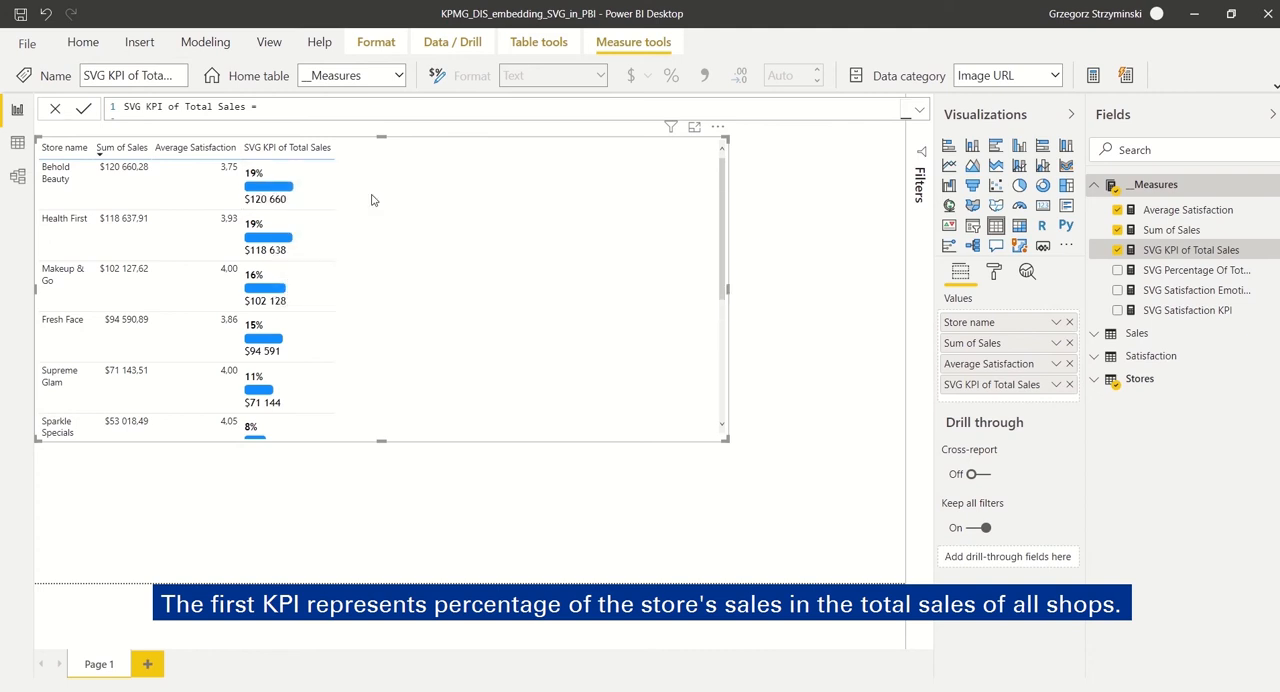
pyautogui.moveTo(364, 180)
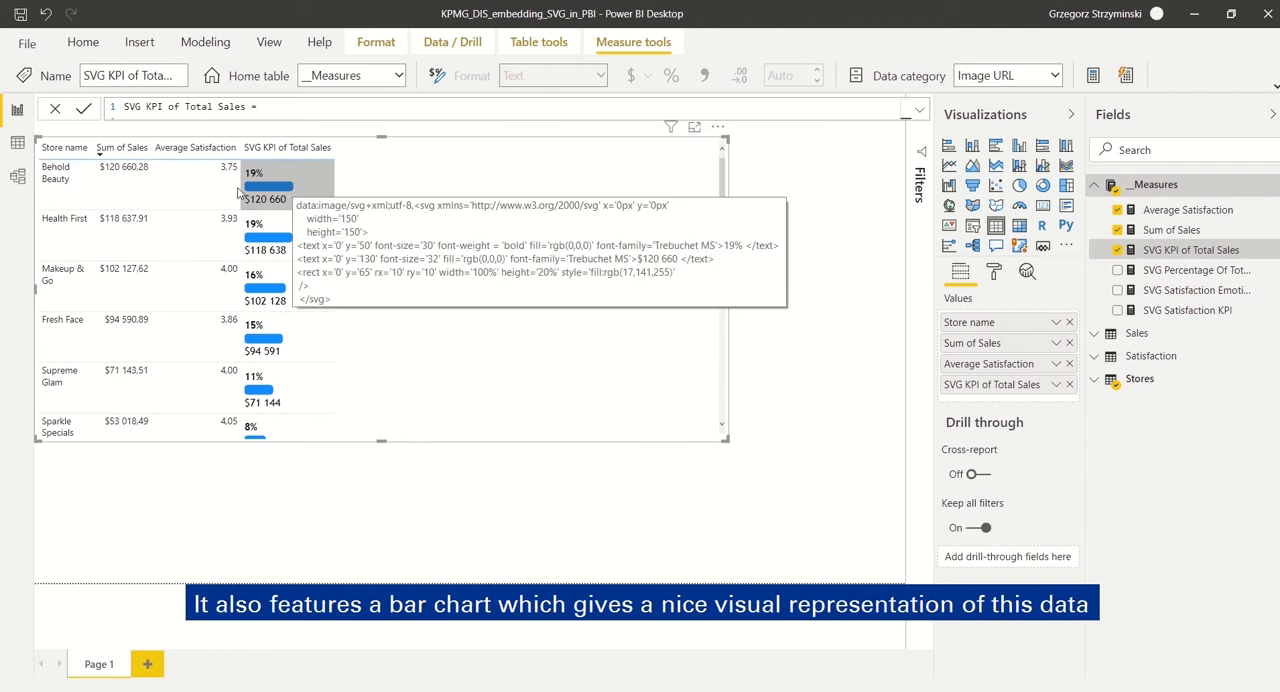
pyautogui.moveTo(378, 220)
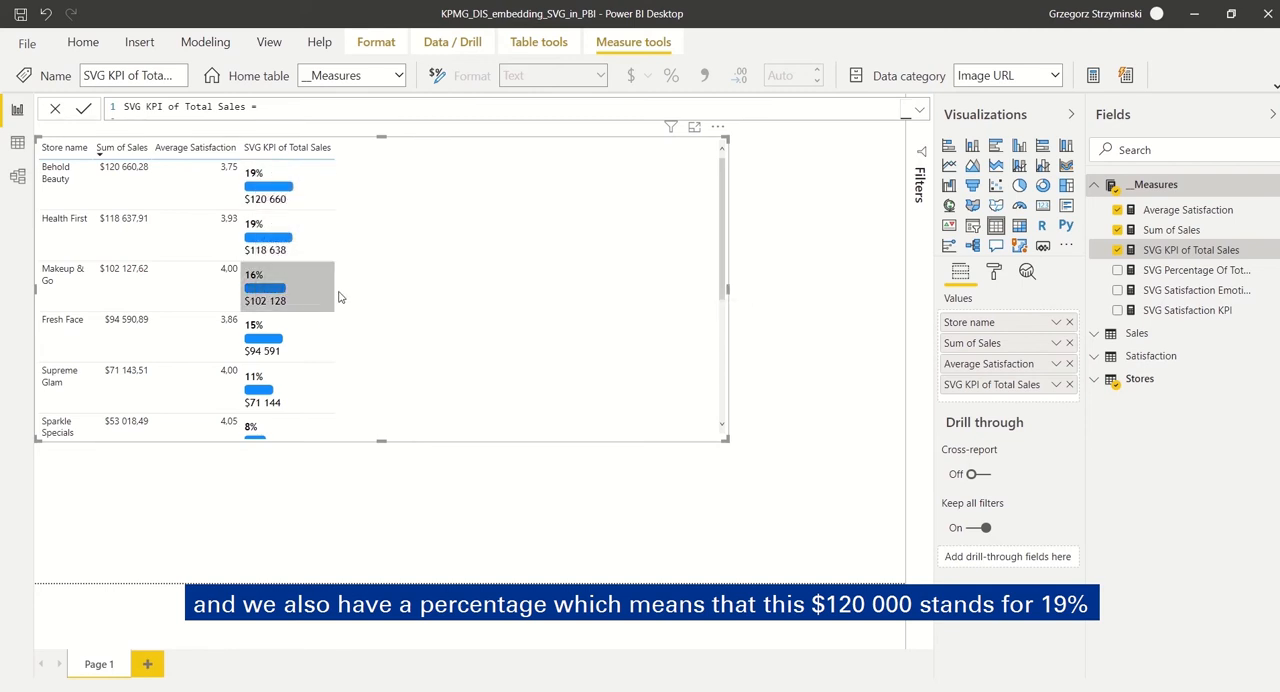
# Scroll through the sales-bar column and add the SVG Percentage Of Total Sales circles to the table.
pyautogui.scroll(-3)
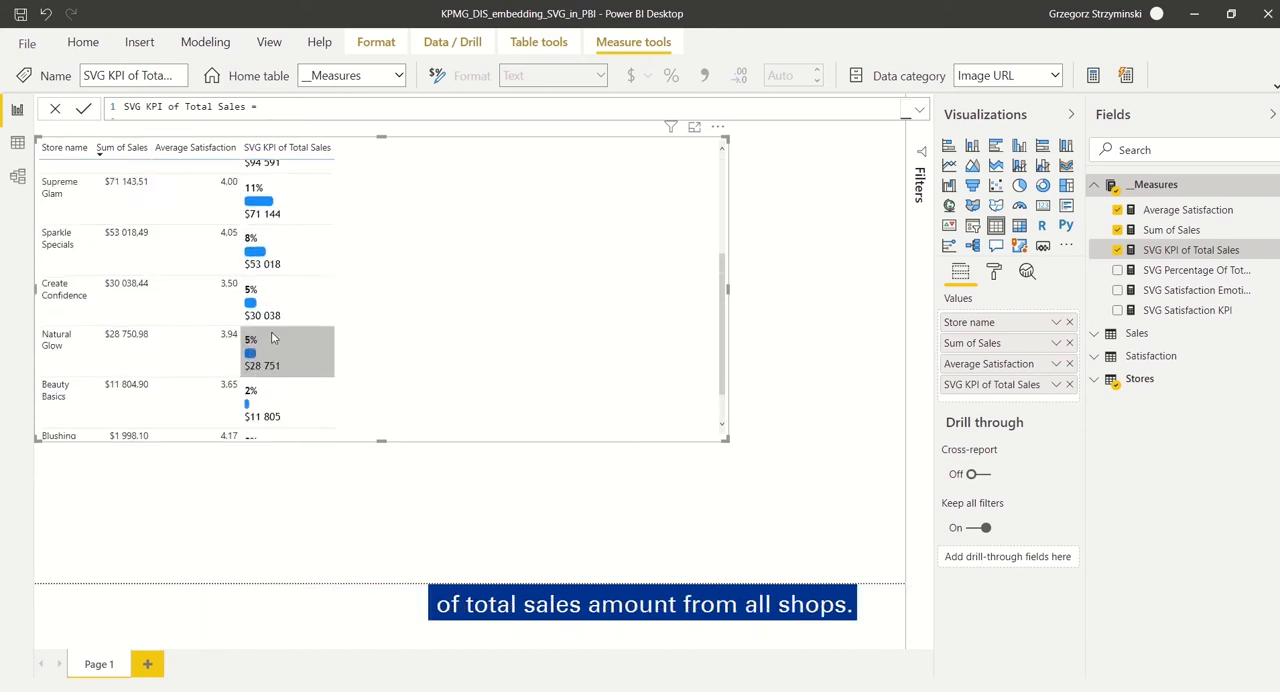
pyautogui.scroll(3)
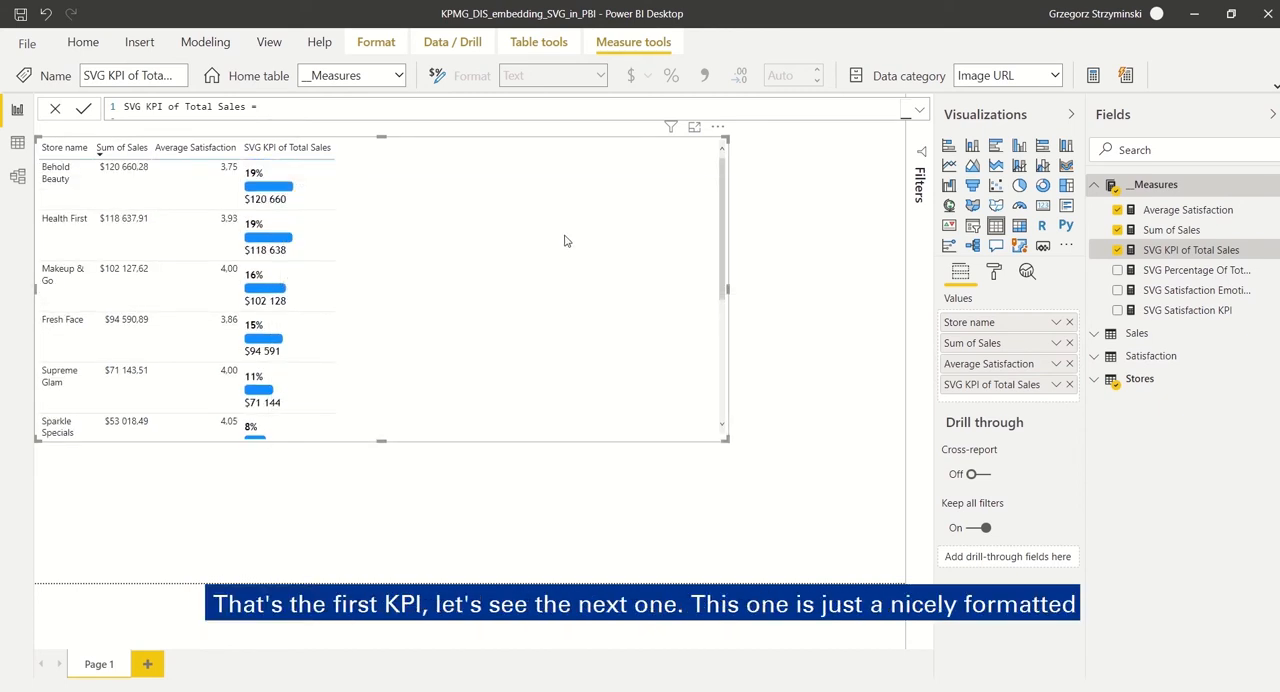
pyautogui.click(1118, 270)
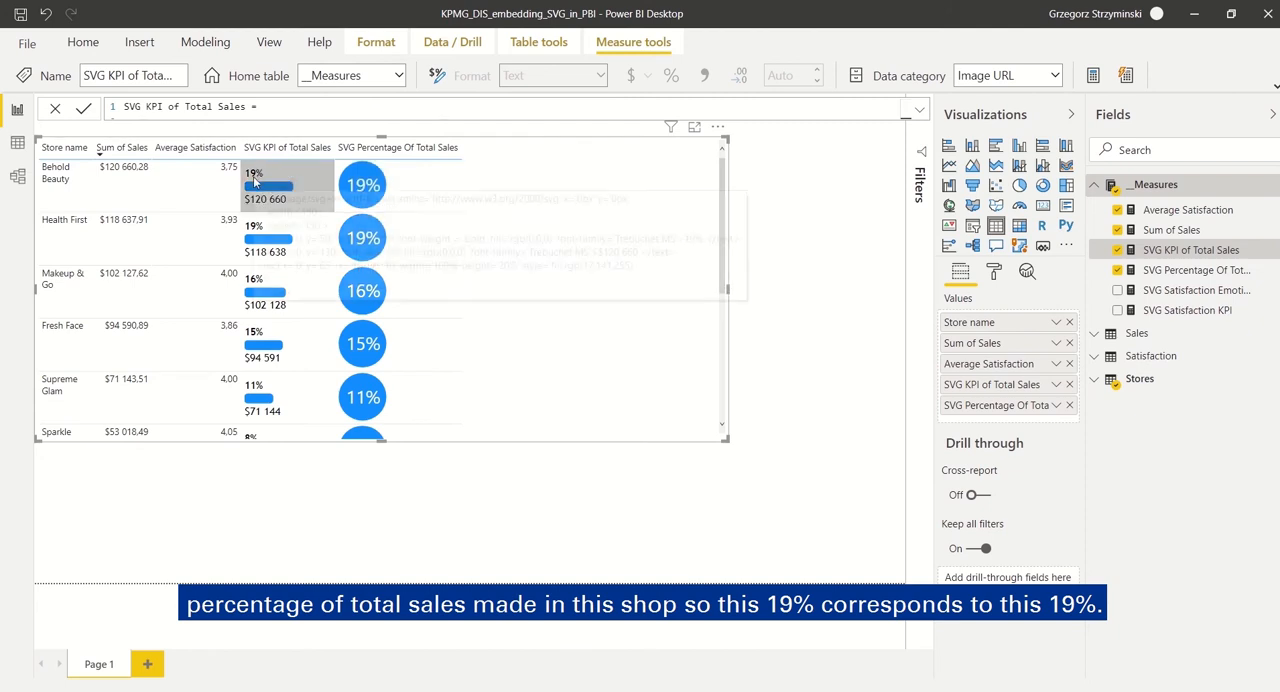
pyautogui.moveTo(362, 184)
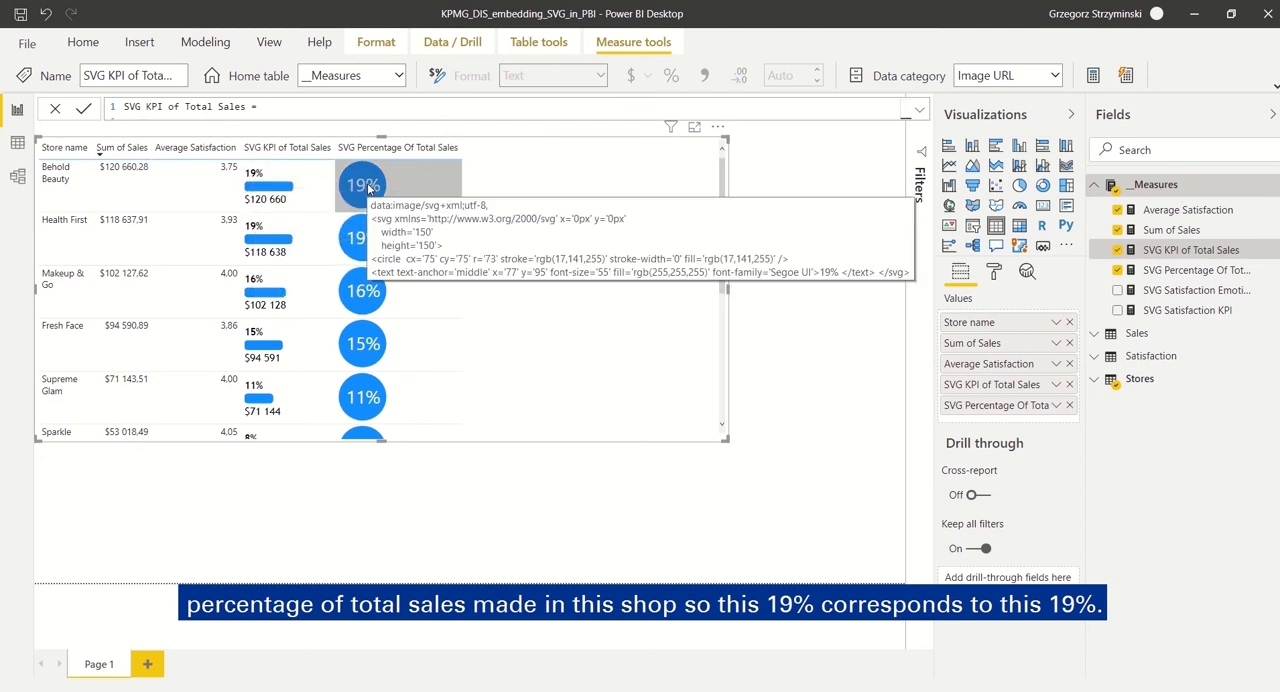
pyautogui.moveTo(508, 198)
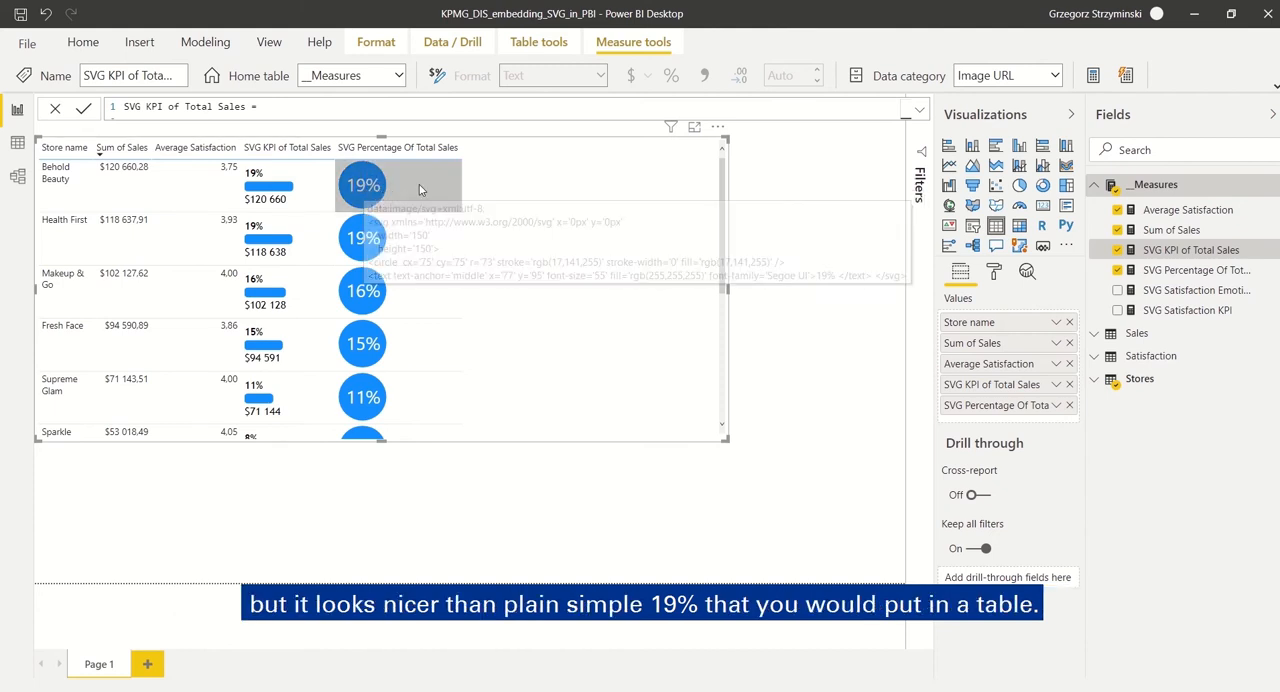
pyautogui.moveTo(476, 272)
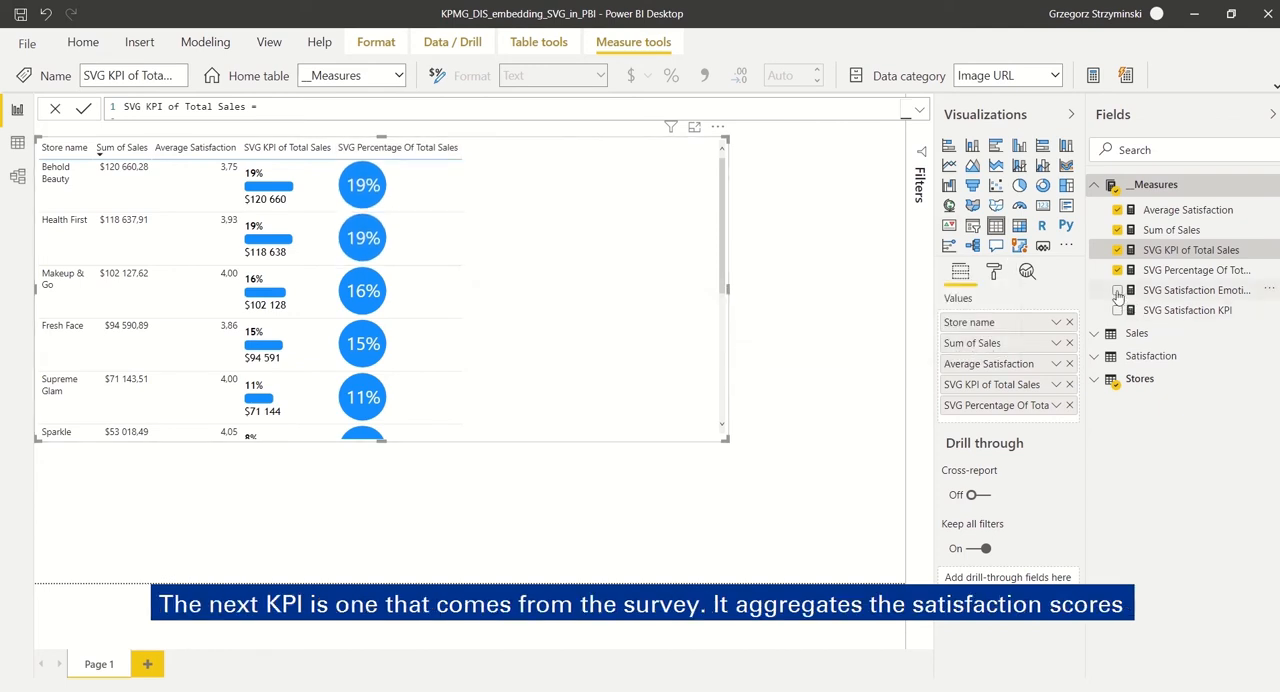
# Add the SVG Satisfaction Emoticon column and scroll to see faces from happy to frowning.
pyautogui.click(1116, 290)
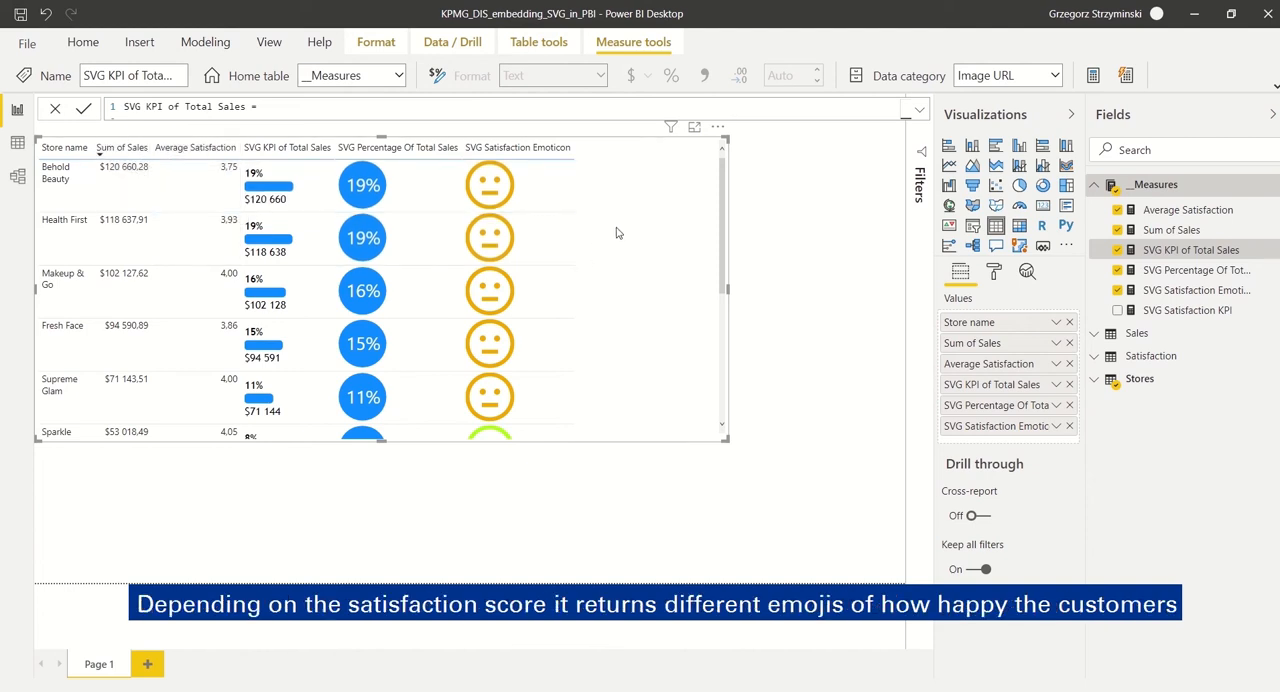
pyautogui.scroll(-3)
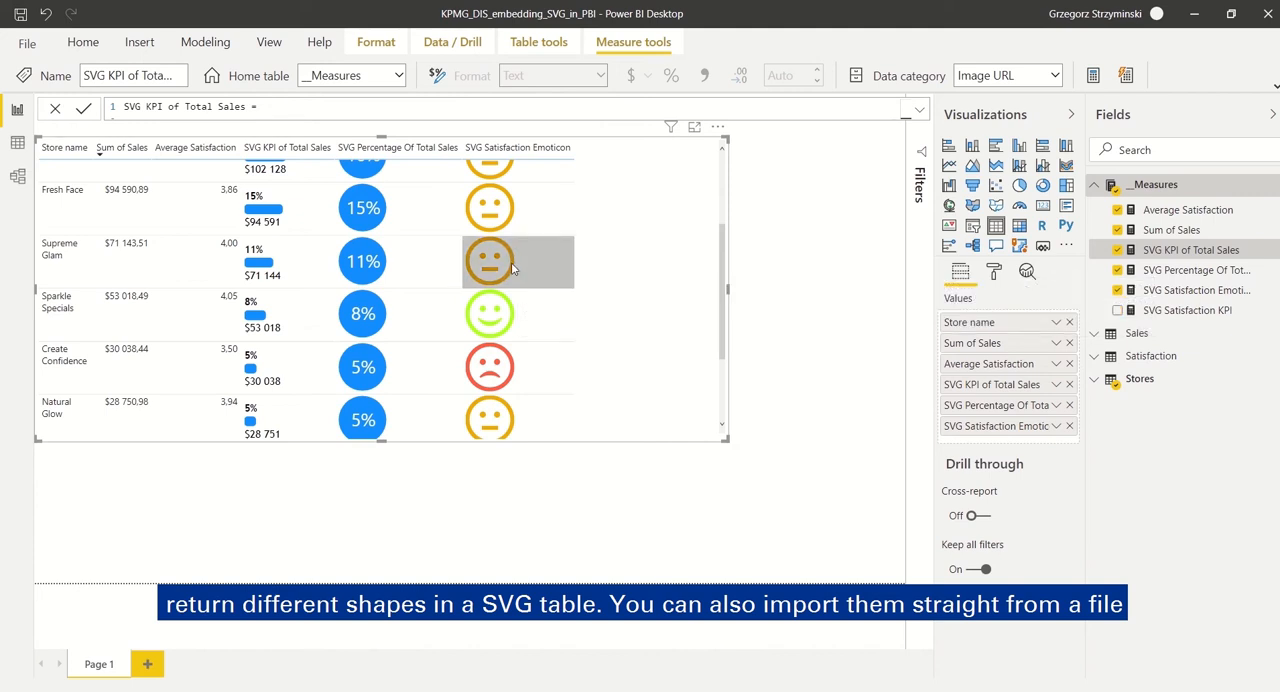
pyautogui.moveTo(490, 262)
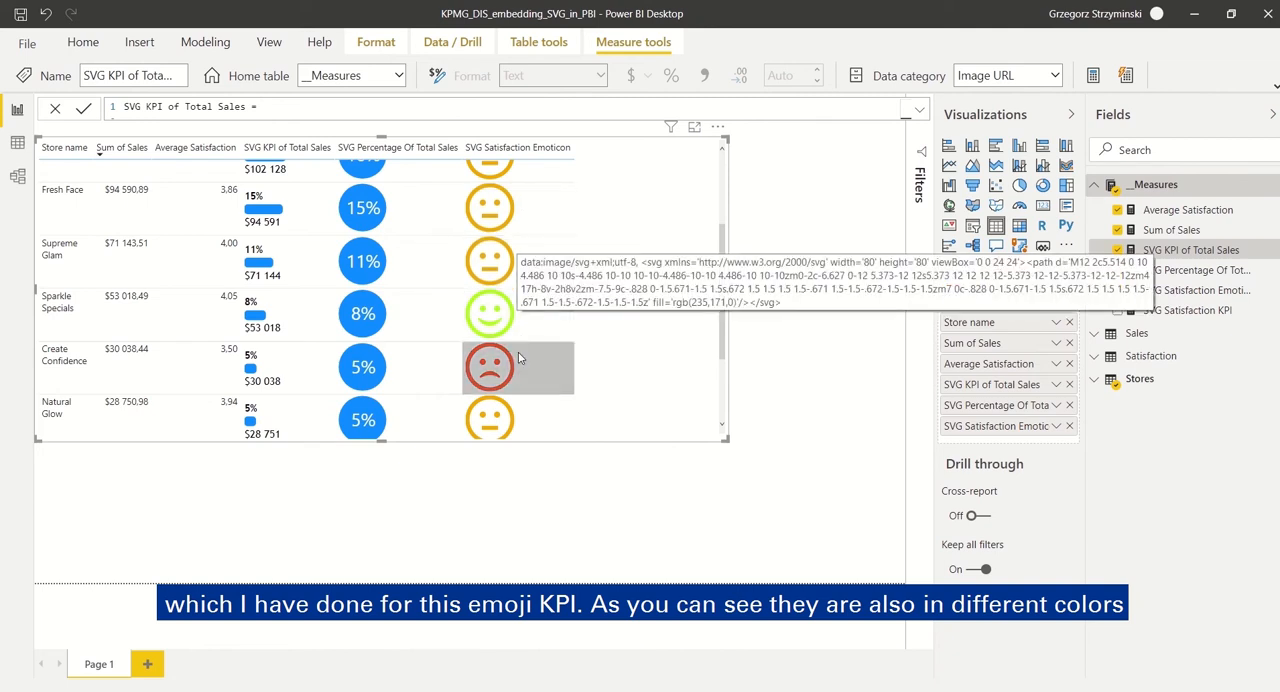
pyautogui.moveTo(600, 302)
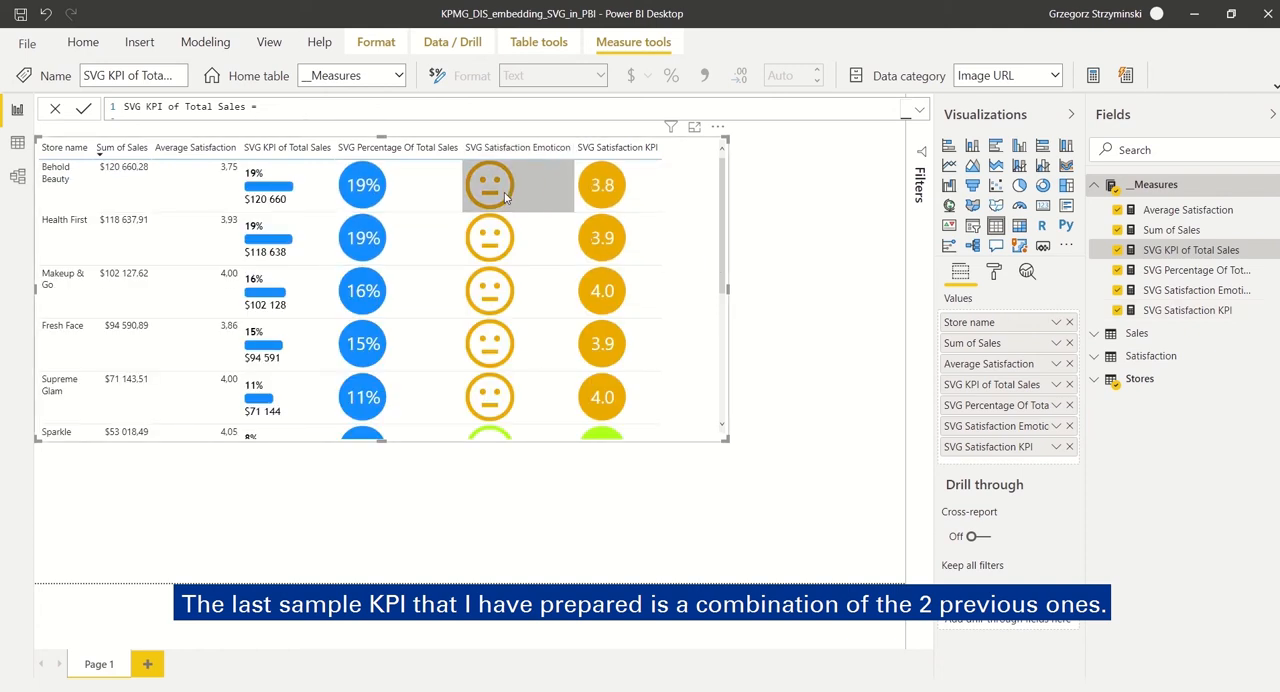
pyautogui.moveTo(600, 184)
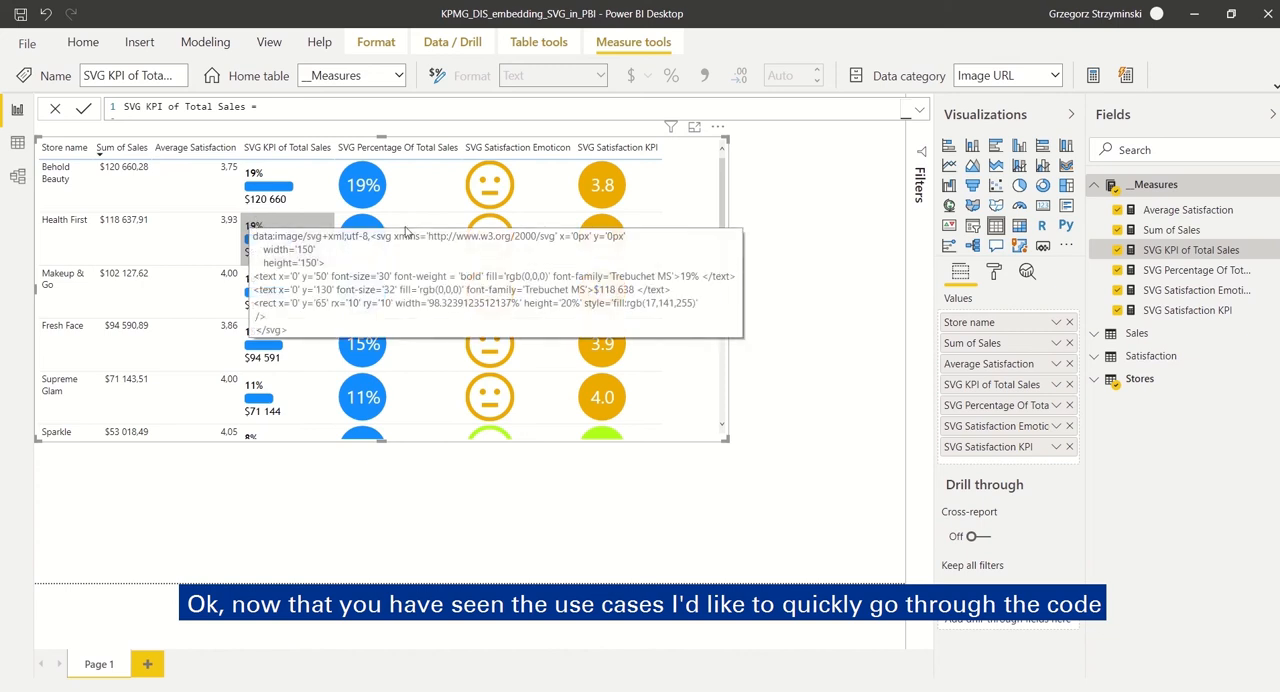
pyautogui.moveTo(680, 224)
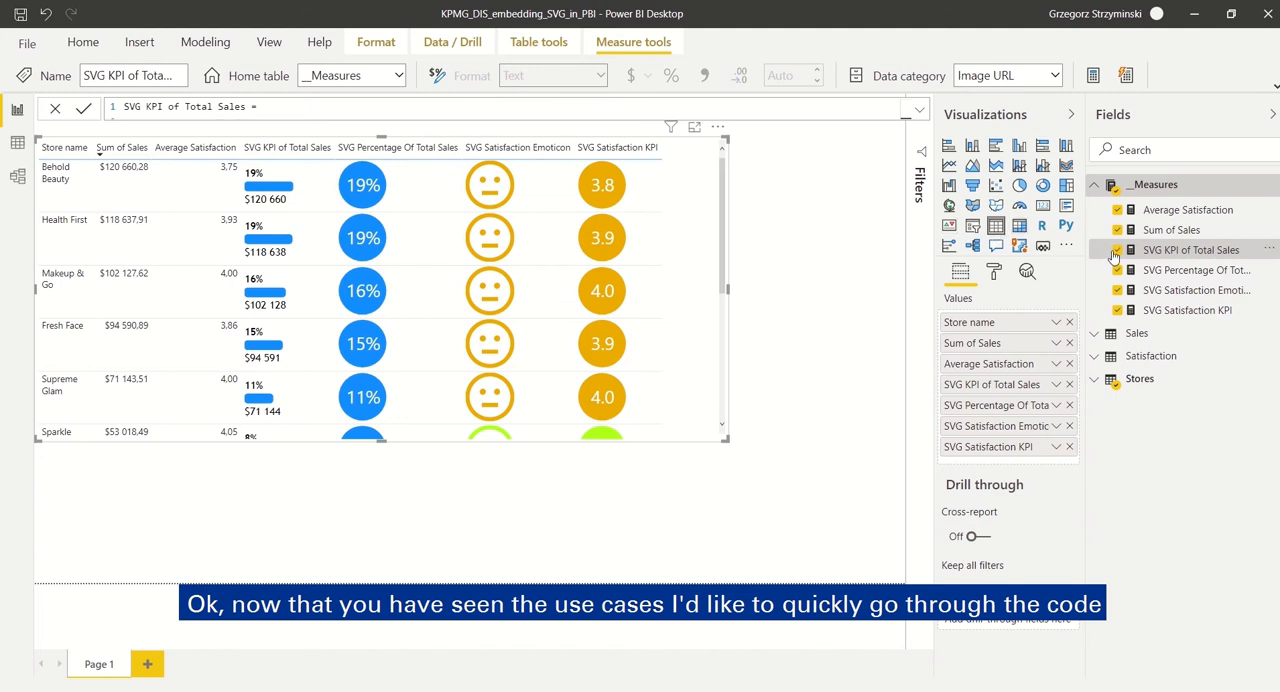
# Remove the other SVG columns and select SVG Percentage Of Total Sales to show its formula.
pyautogui.click(1116, 250)
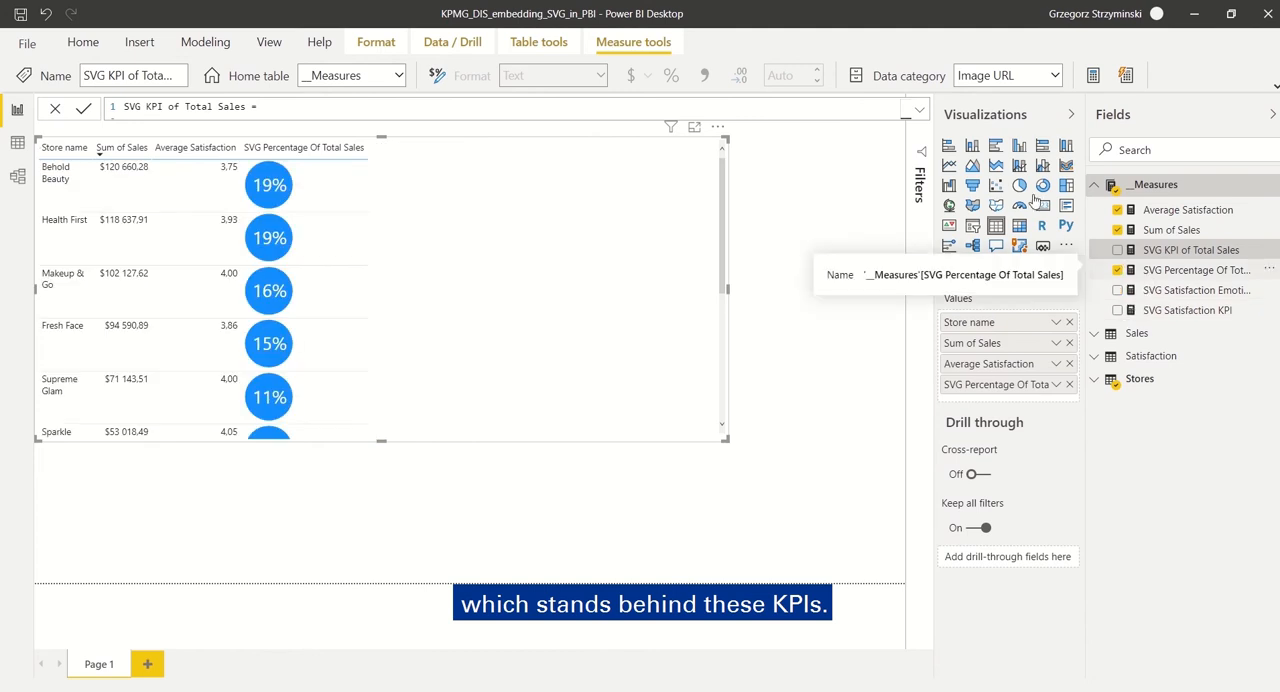
pyautogui.click(1196, 270)
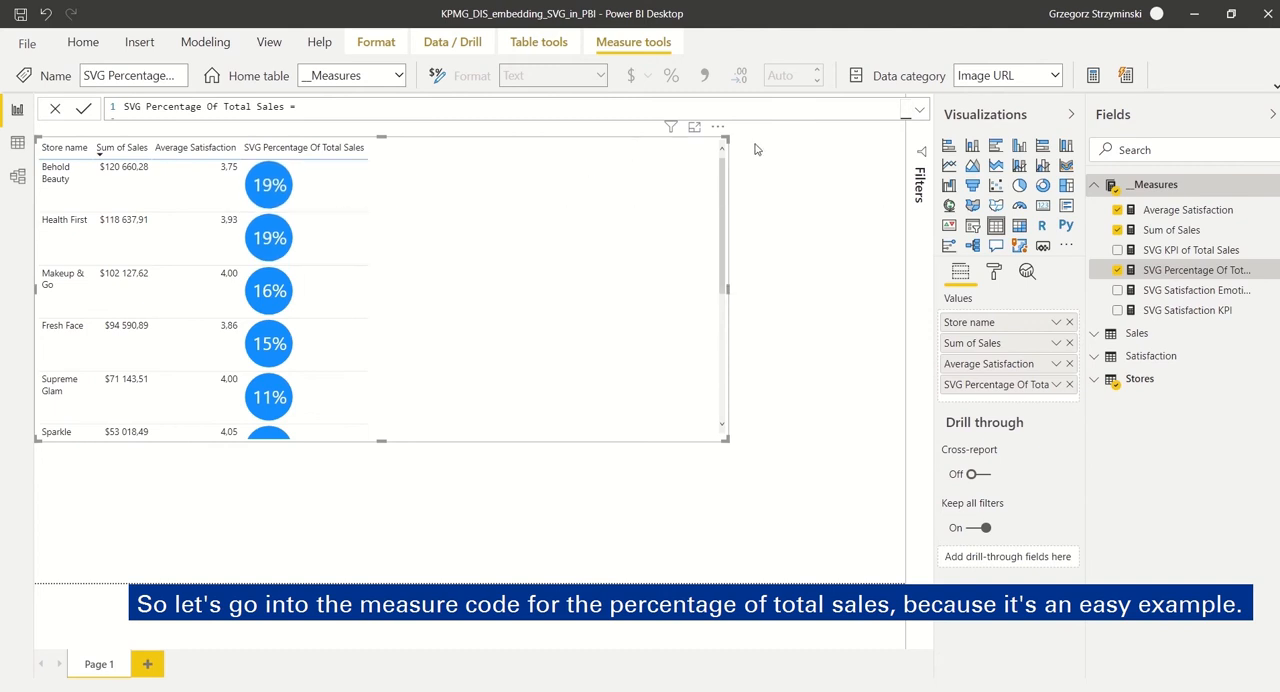
pyautogui.moveTo(916, 112)
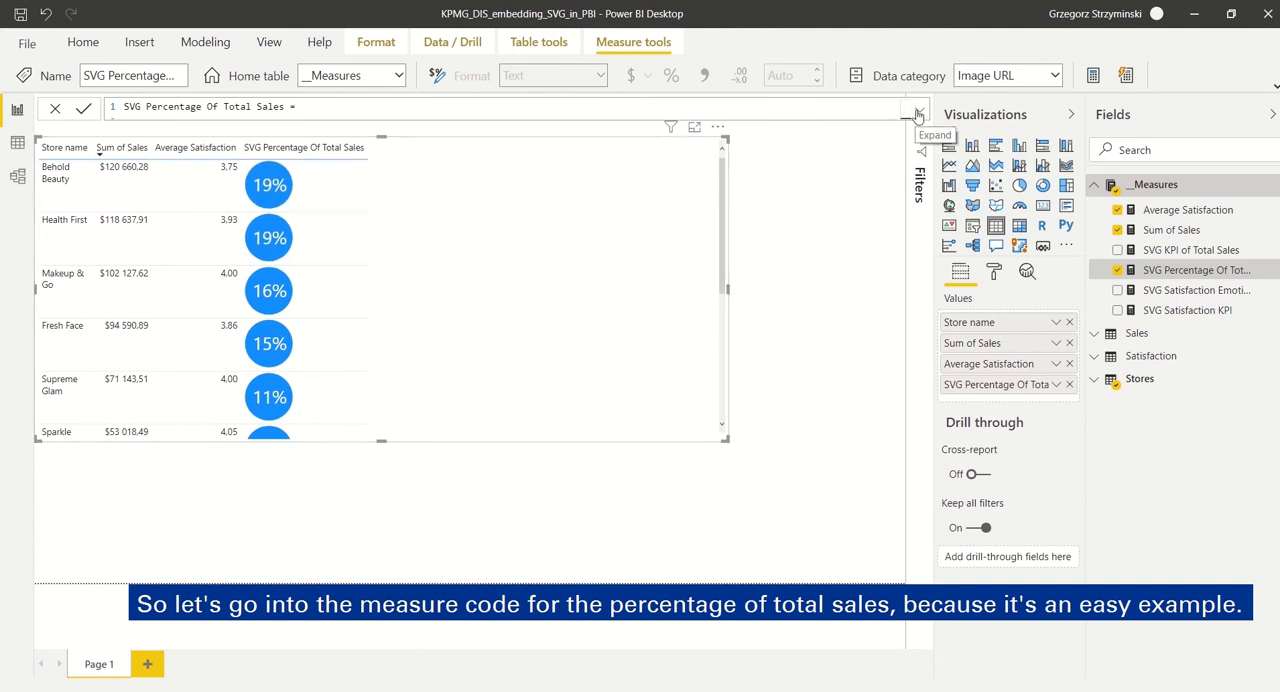
# Expand the SVG Percentage Of Total Sales DAX code and scroll through its variables.
pyautogui.click(916, 110)
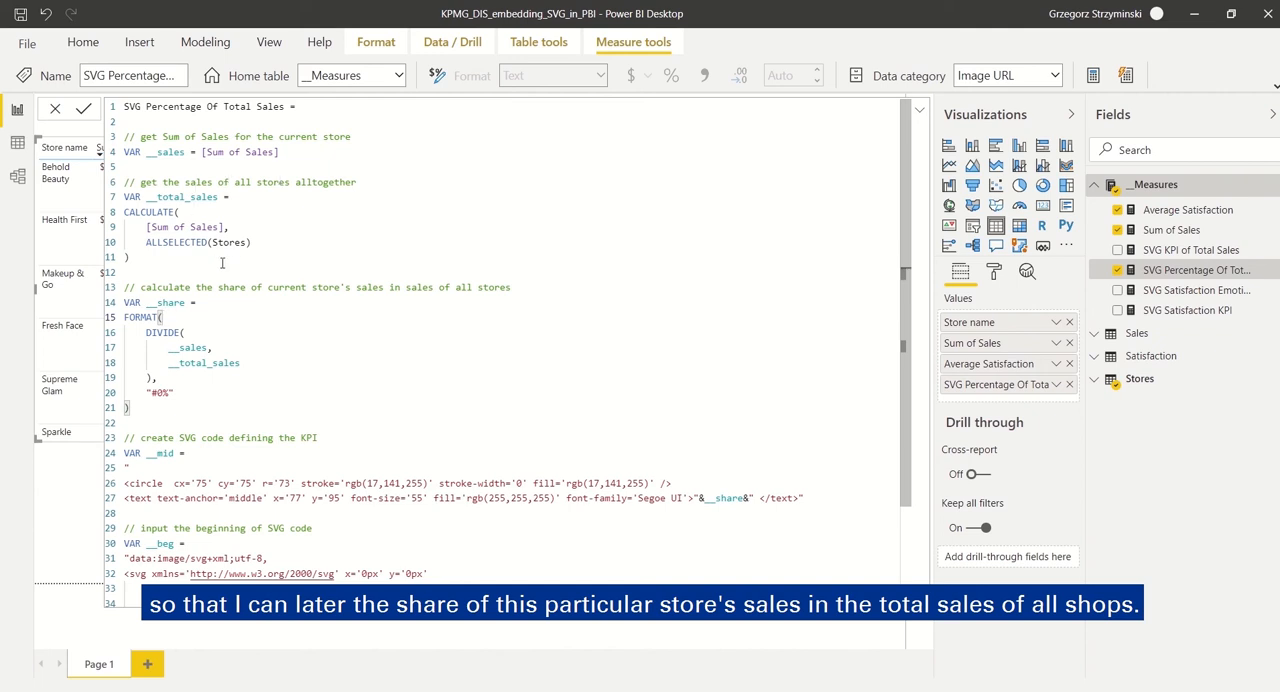
pyautogui.scroll(-3)
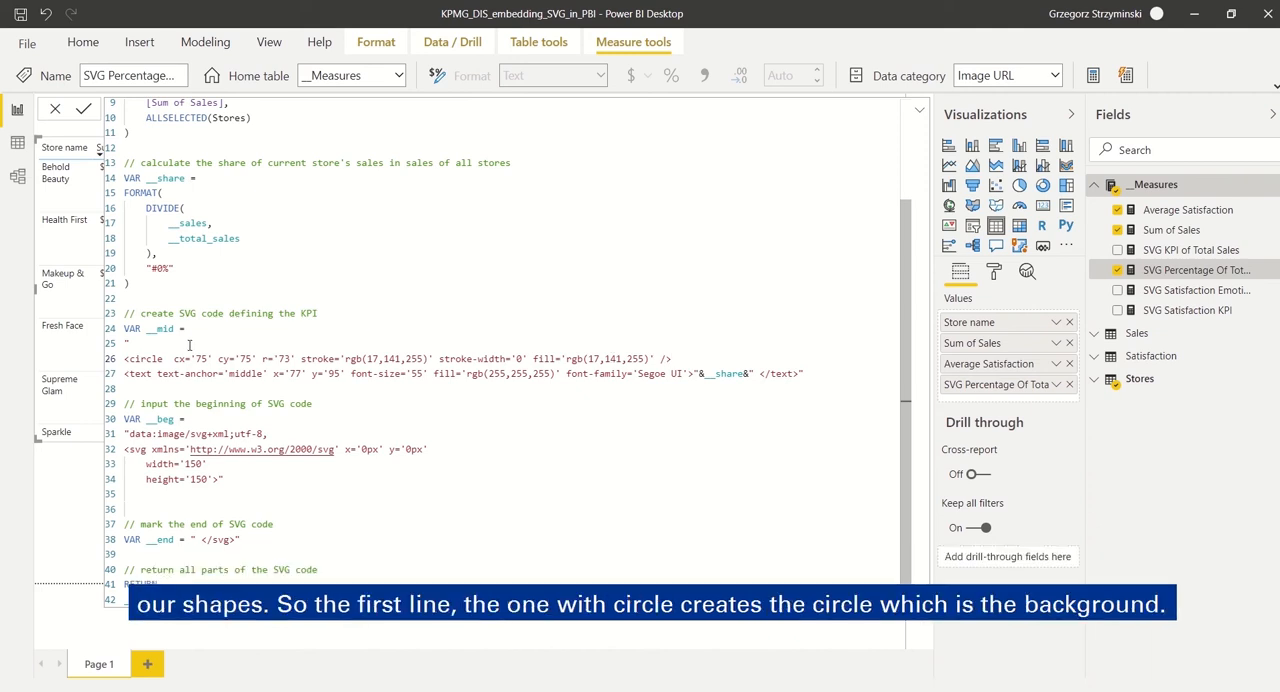
# Toggle the expanded measure code and highlight the __share variable inside the circle's text element.
pyautogui.doubleClick(144, 358)
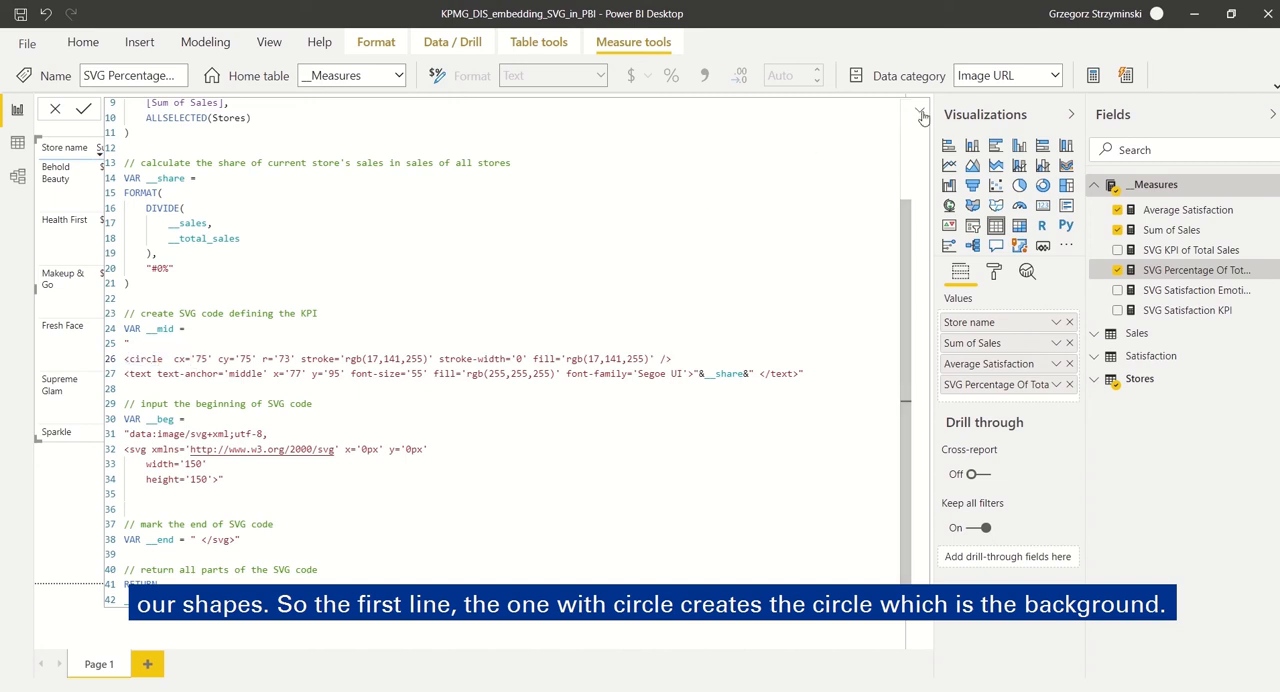
pyautogui.click(916, 110)
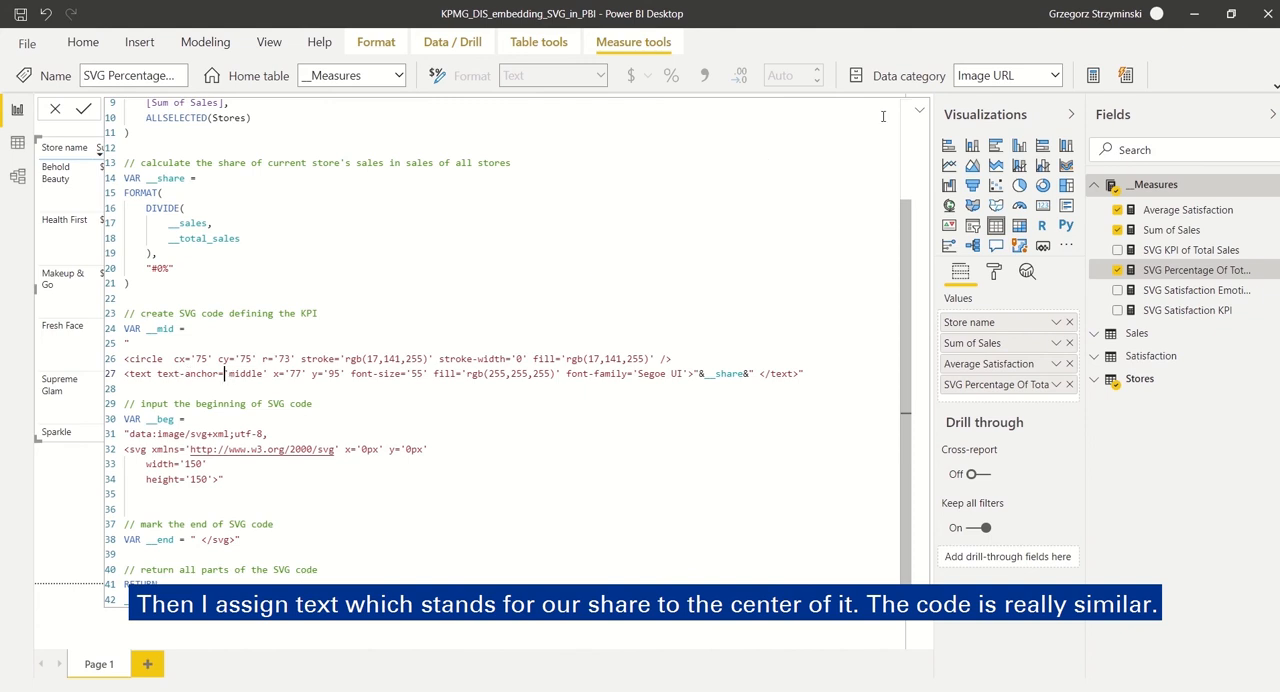
pyautogui.click(918, 110)
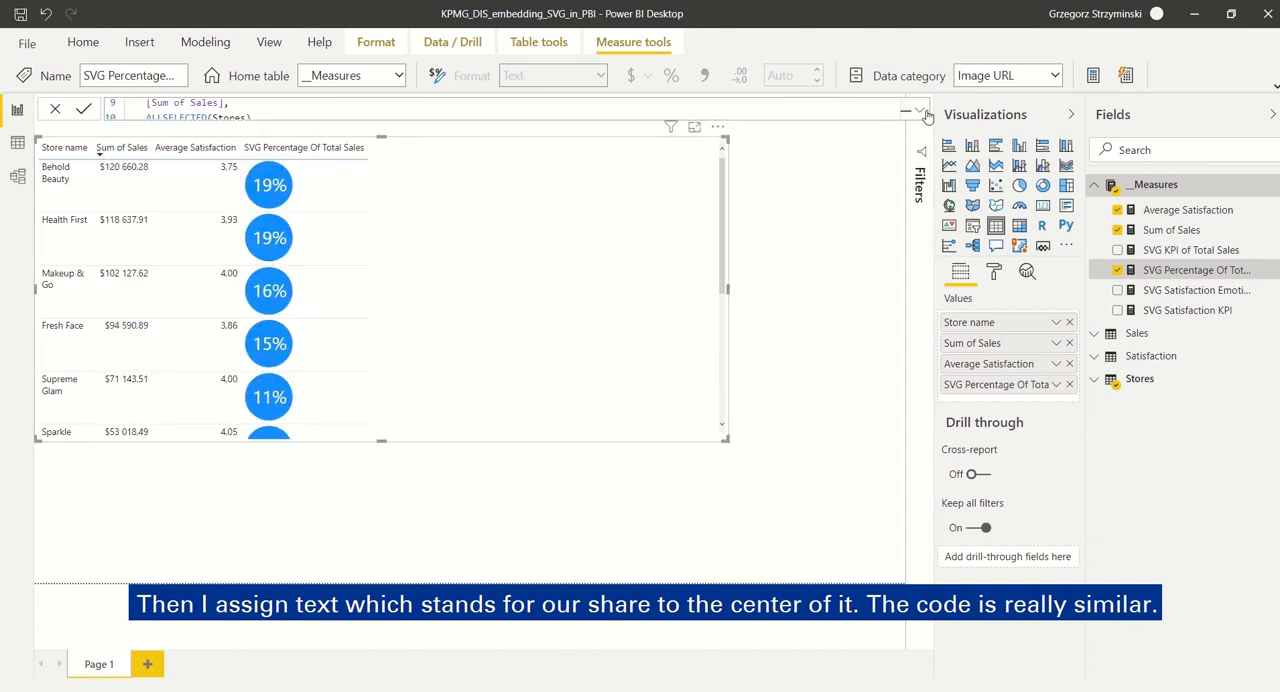
pyautogui.click(916, 108)
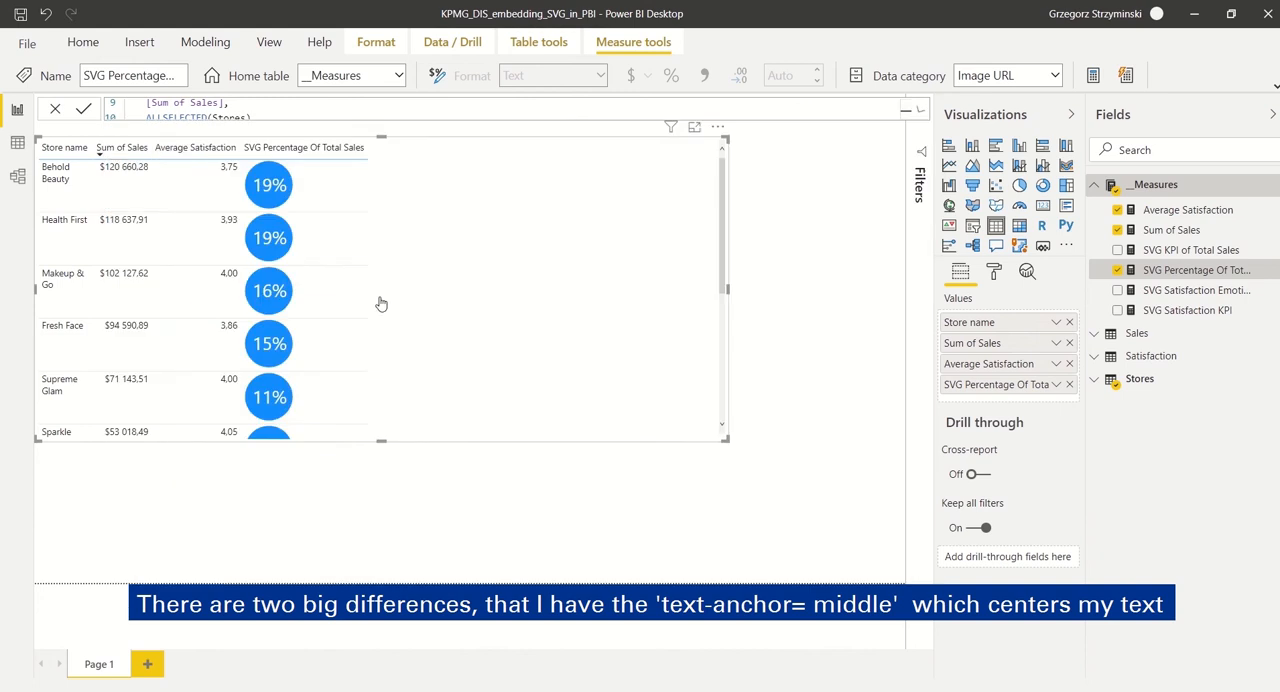
pyautogui.moveTo(268, 344)
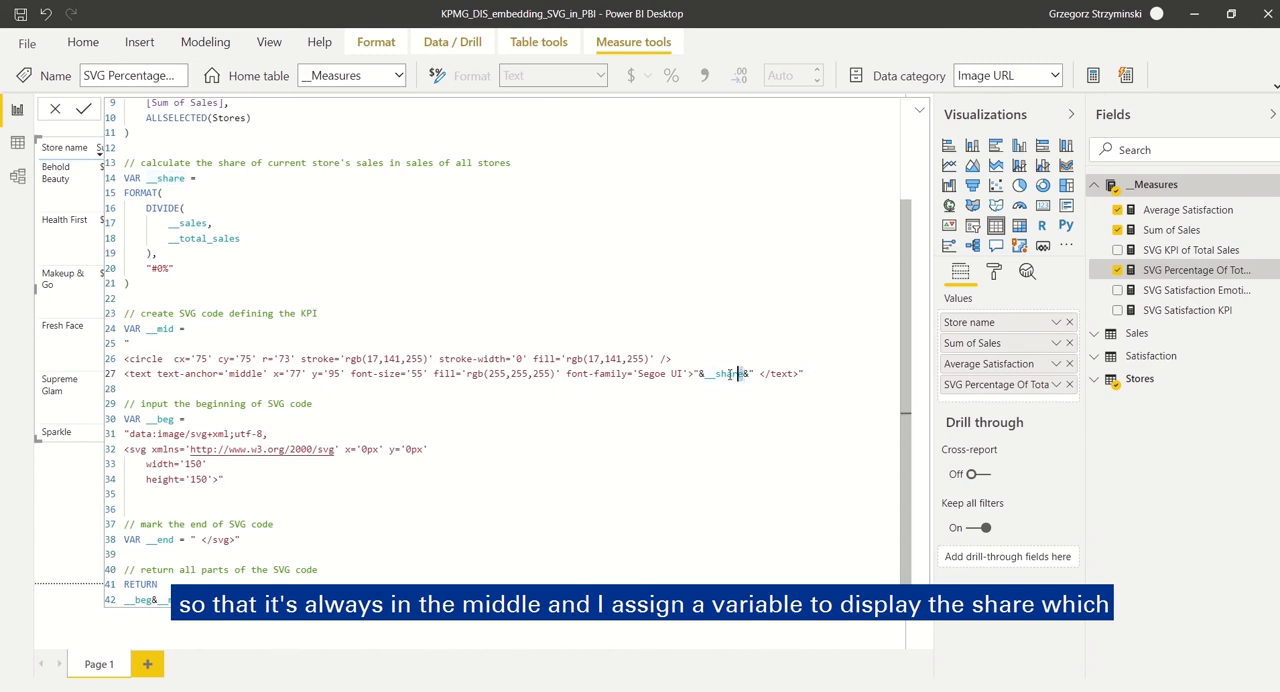
pyautogui.doubleClick(722, 372)
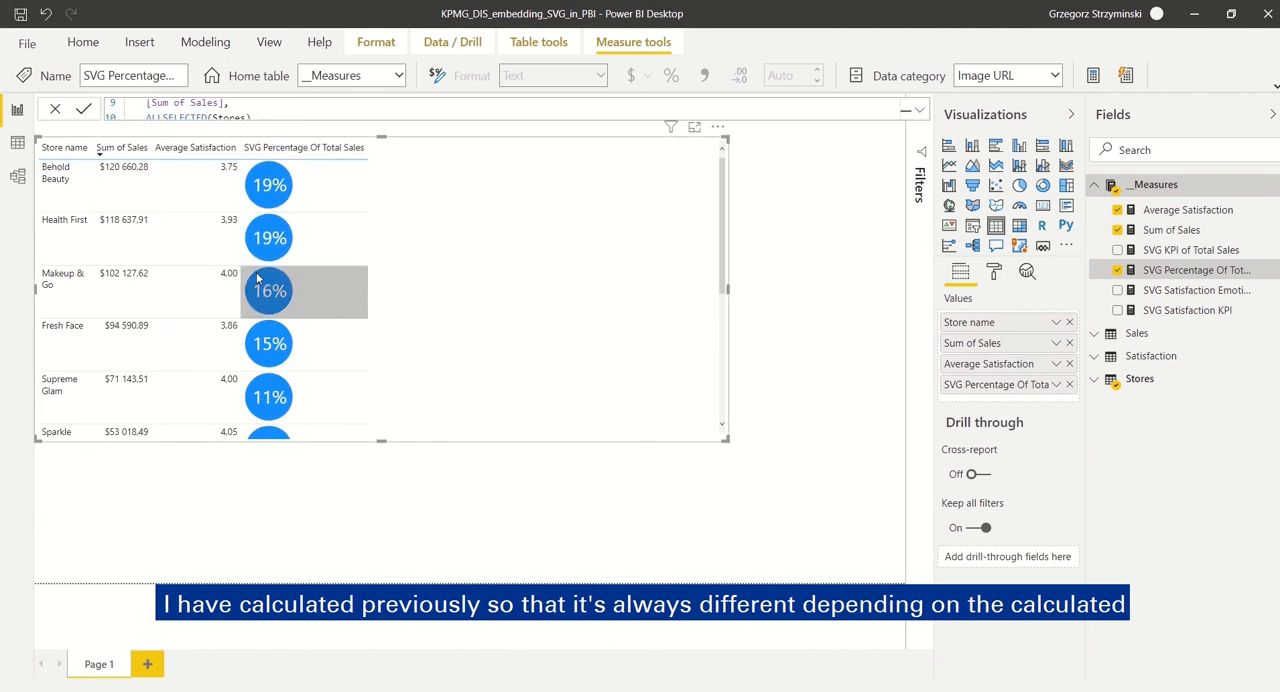
pyautogui.moveTo(268, 184)
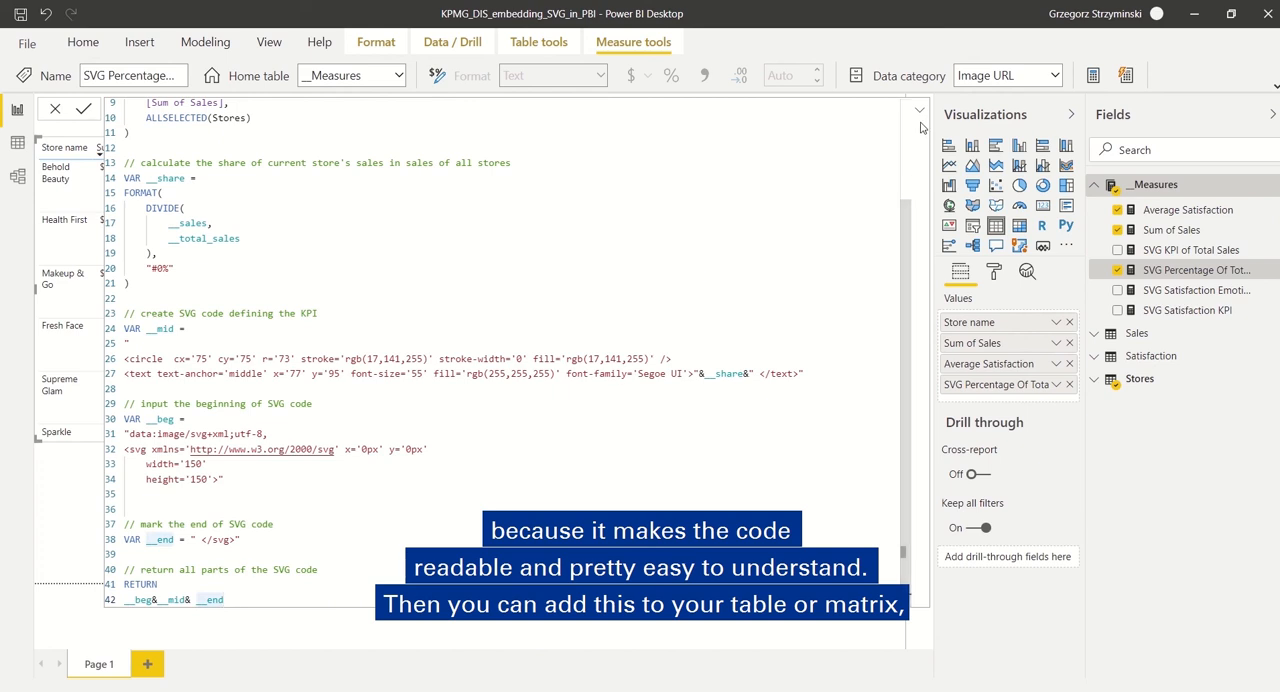
# Set the measure's Data category to Image URL so the table renders blue circles.
pyautogui.click(1054, 76)
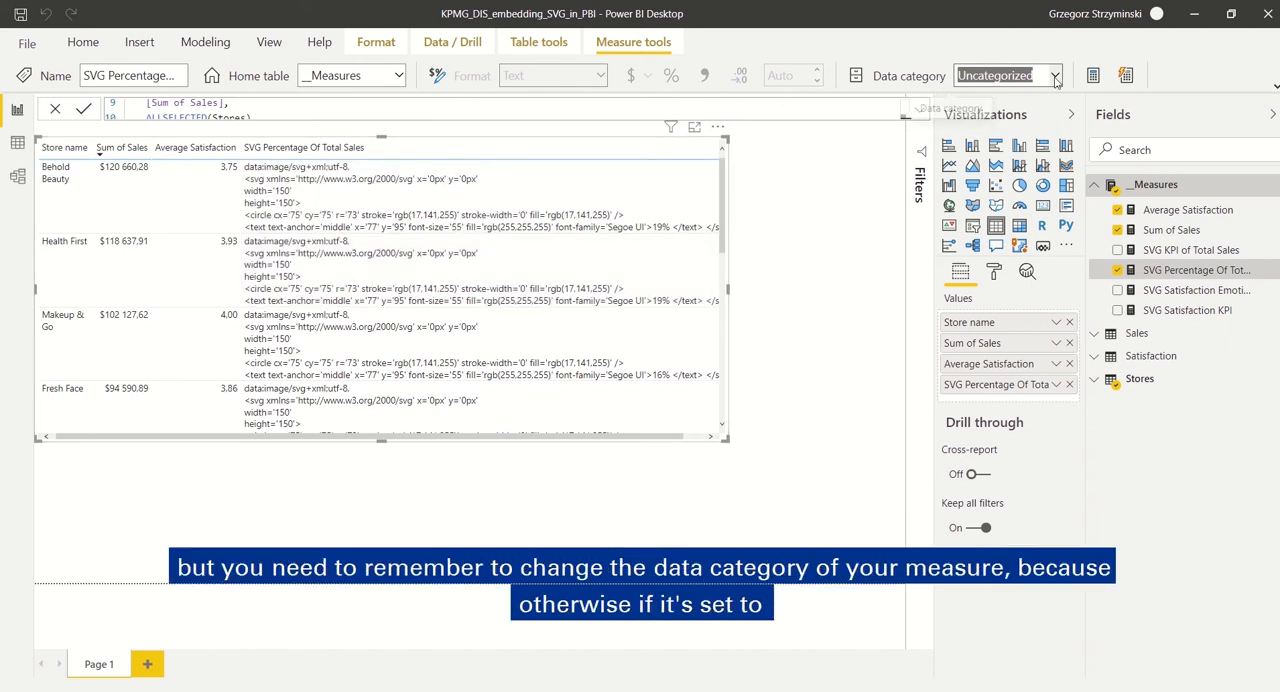
pyautogui.click(1056, 76)
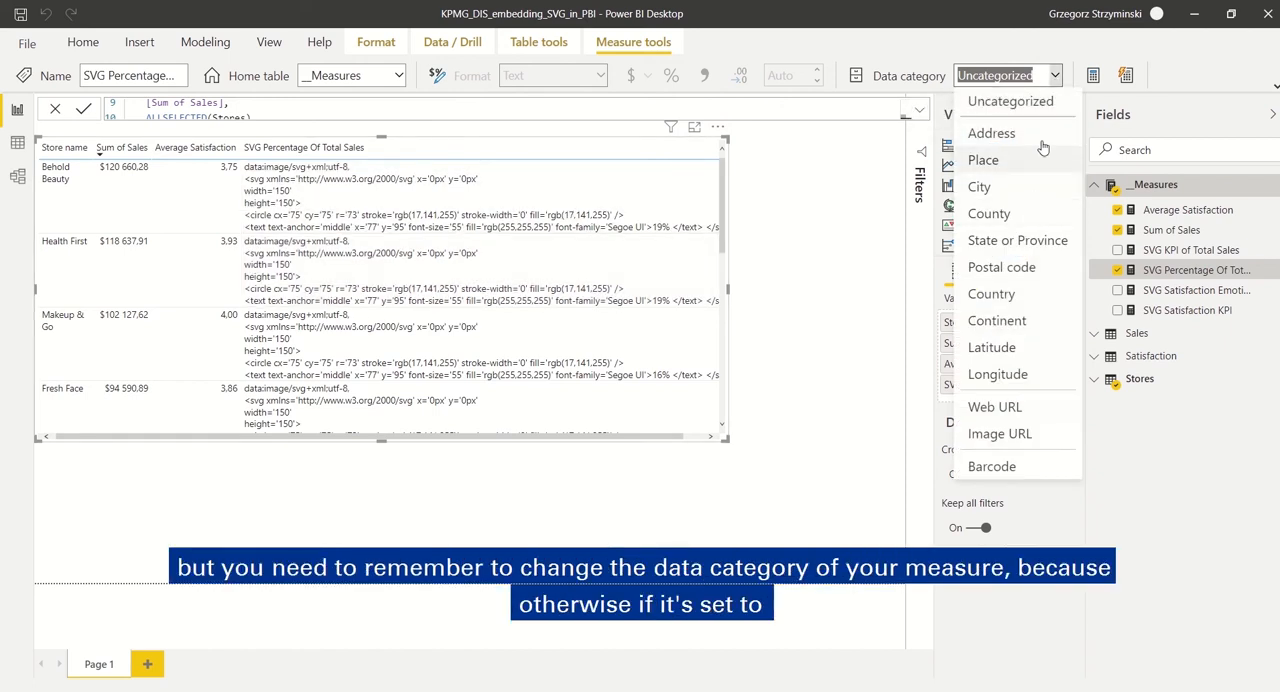
pyautogui.moveTo(1000, 432)
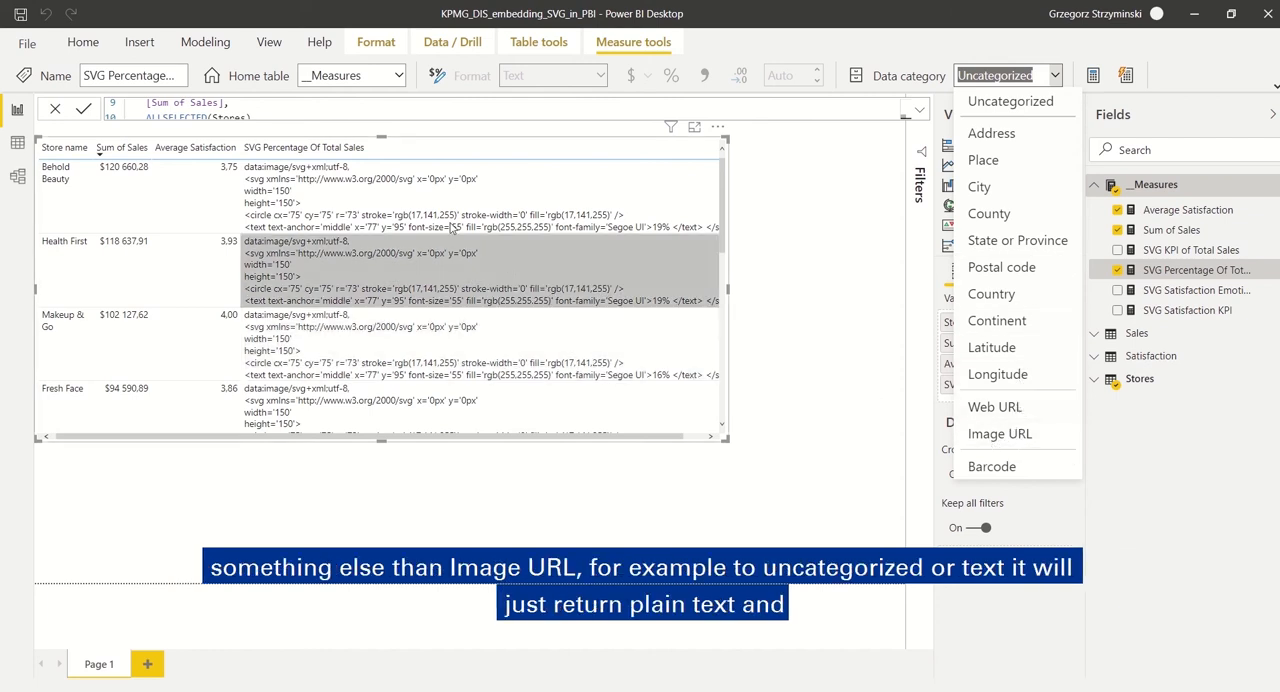
pyautogui.moveTo(416, 268)
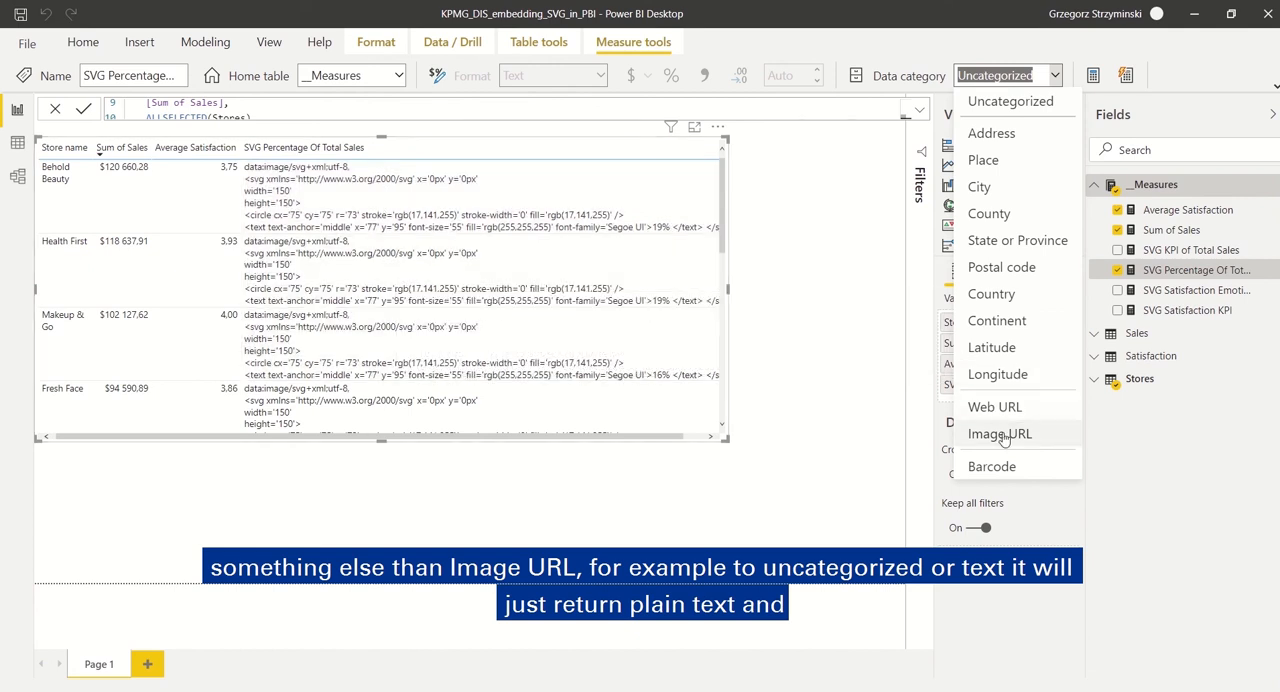
pyautogui.click(1000, 432)
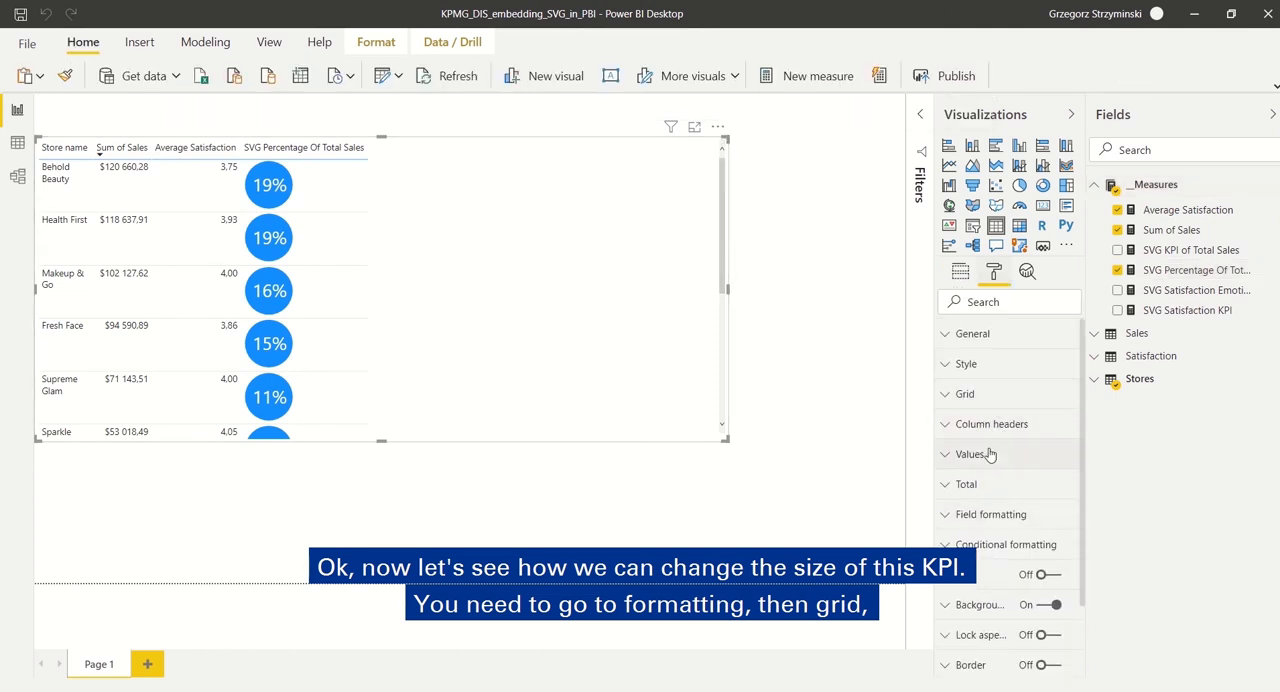
# In Grid formatting, slide Image height between tiny and 85, settling at 40.
pyautogui.click(964, 392)
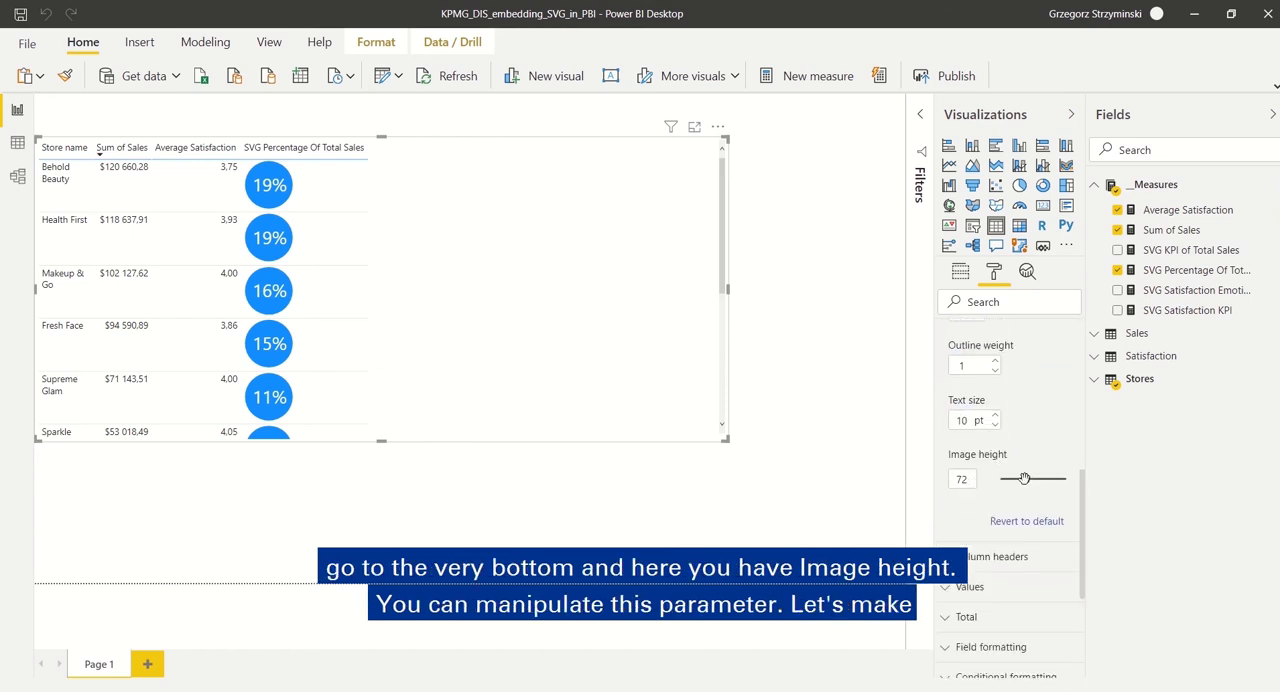
pyautogui.moveTo(1024, 478); pyautogui.dragTo(1020, 480)
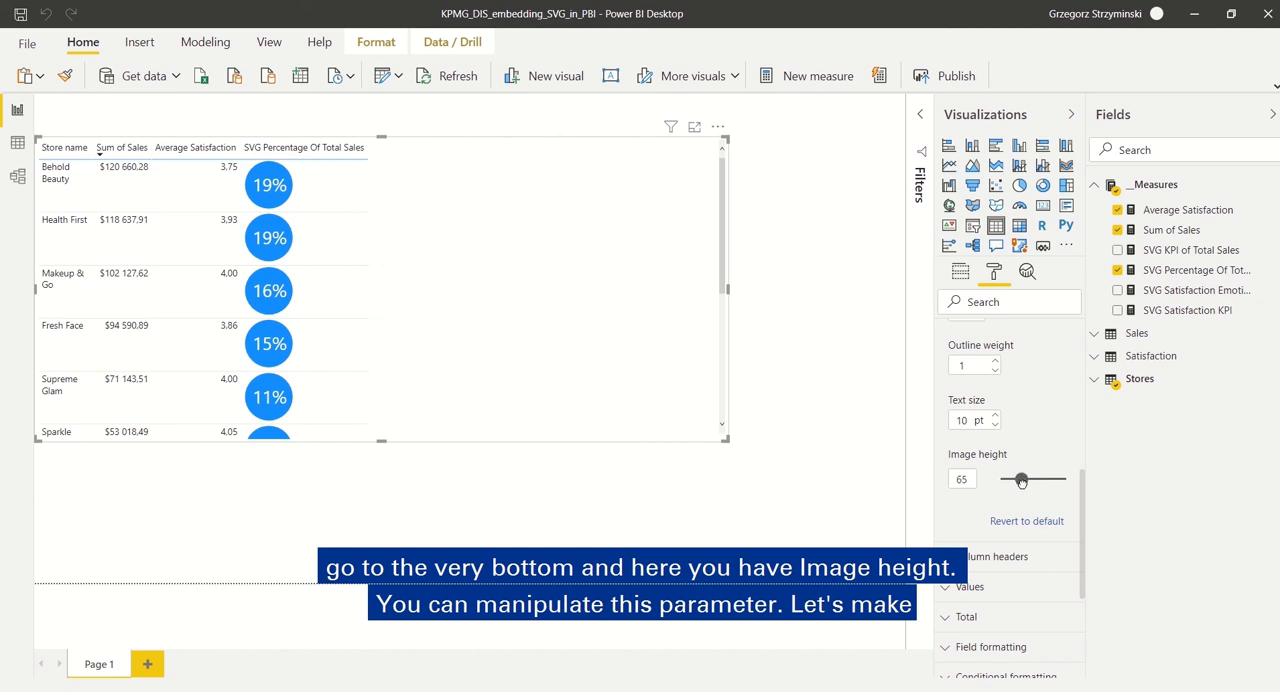
pyautogui.moveTo(1022, 480); pyautogui.dragTo(1008, 480)
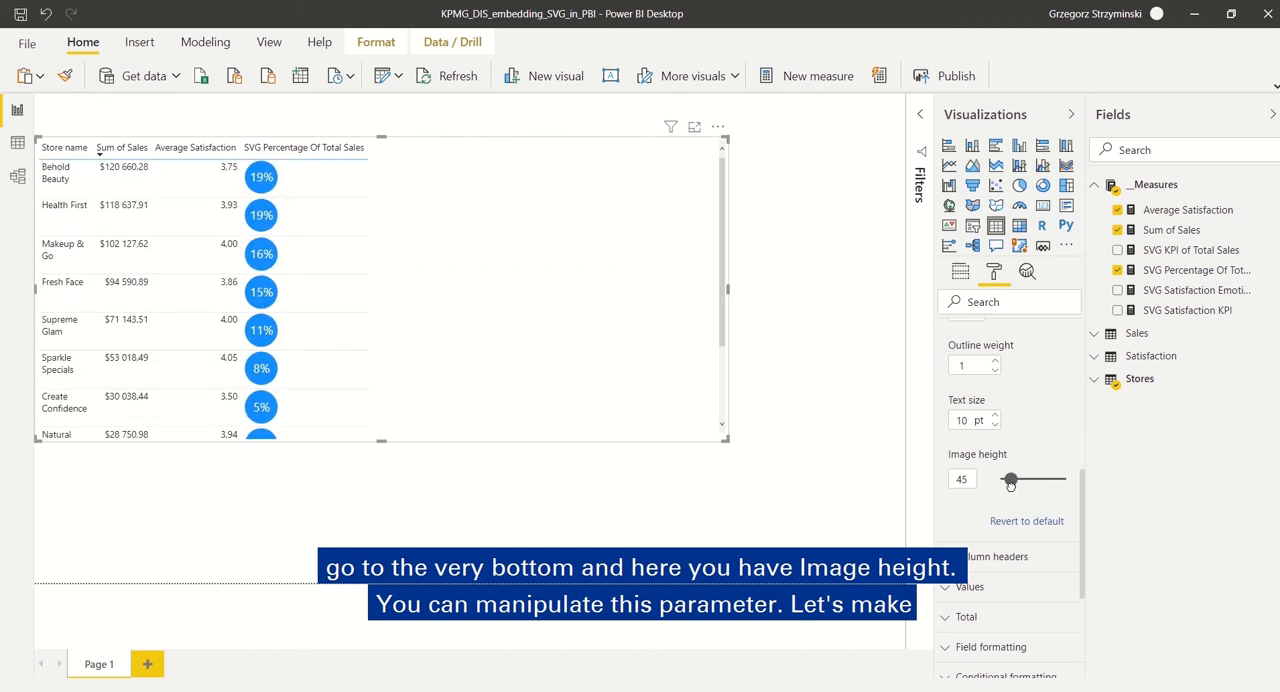
pyautogui.moveTo(1010, 480); pyautogui.dragTo(1004, 480)
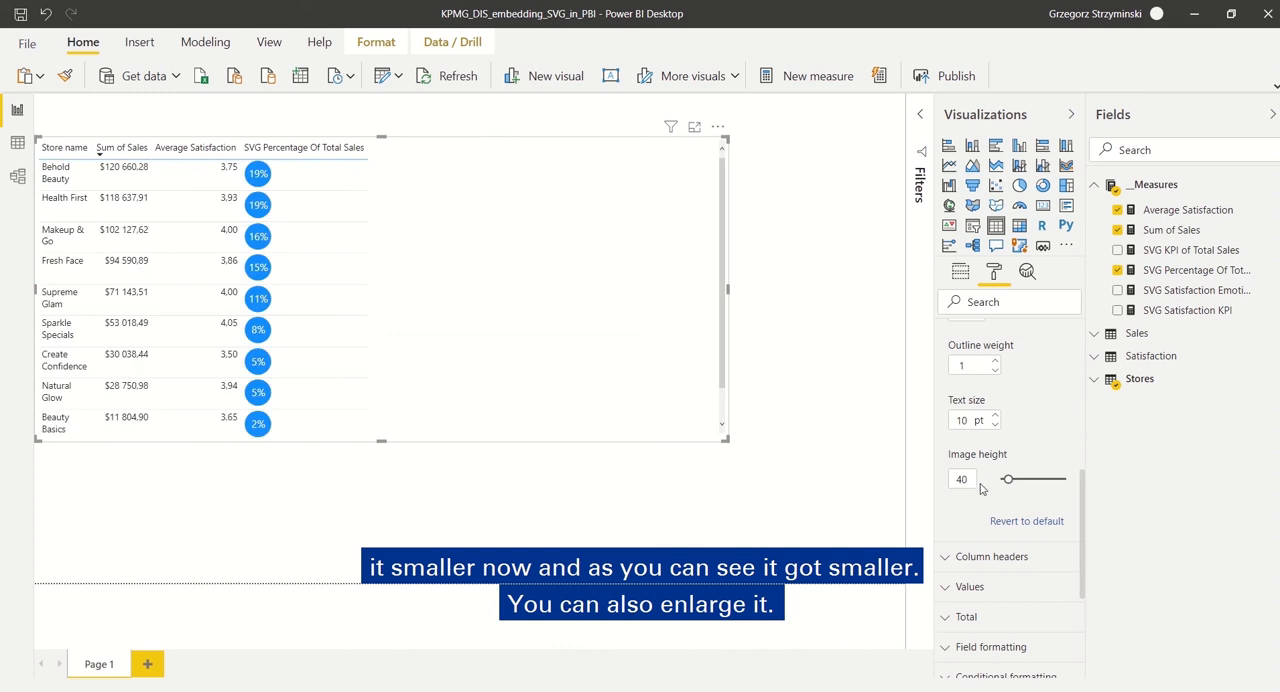
pyautogui.moveTo(1008, 480); pyautogui.dragTo(1032, 480)
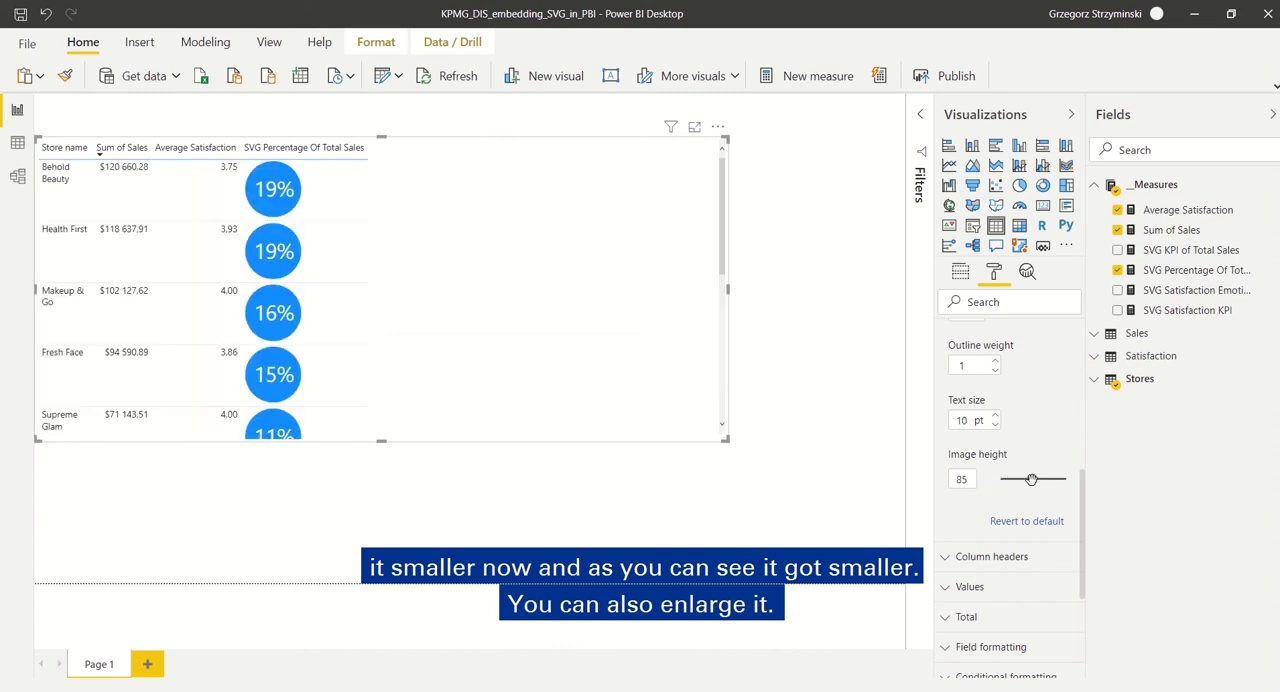
pyautogui.moveTo(1032, 480); pyautogui.dragTo(998, 480)
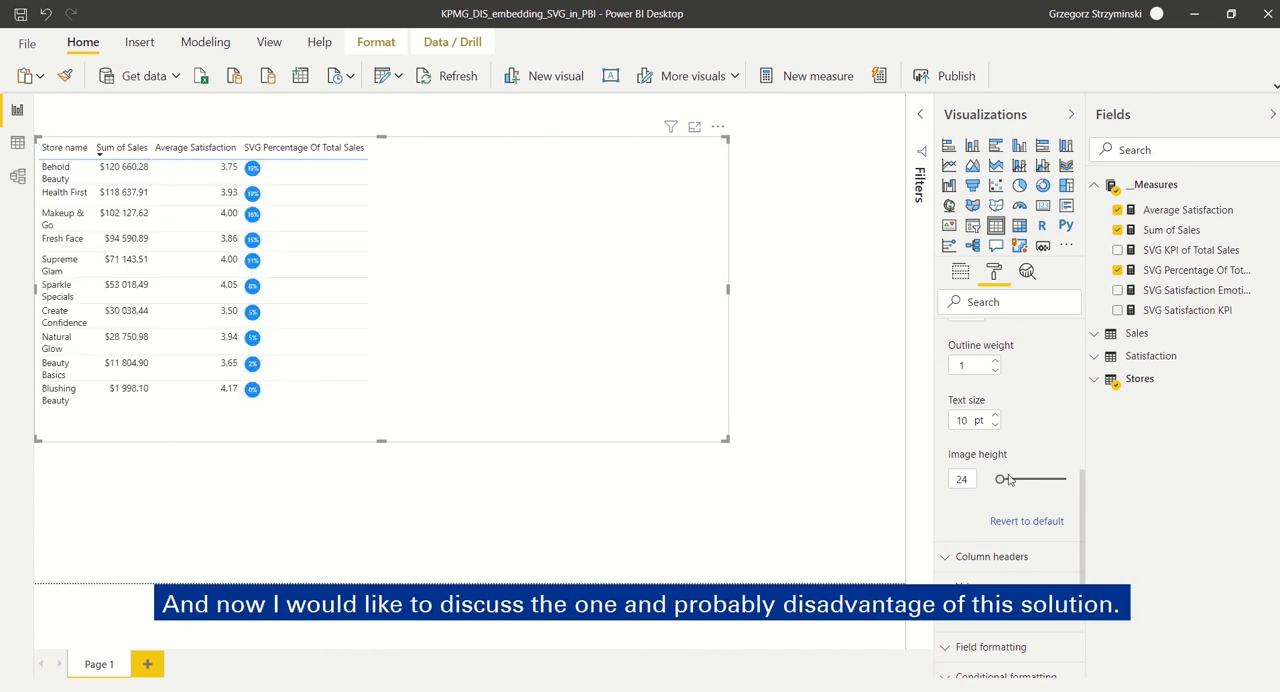
pyautogui.moveTo(996, 480); pyautogui.dragTo(1008, 480)
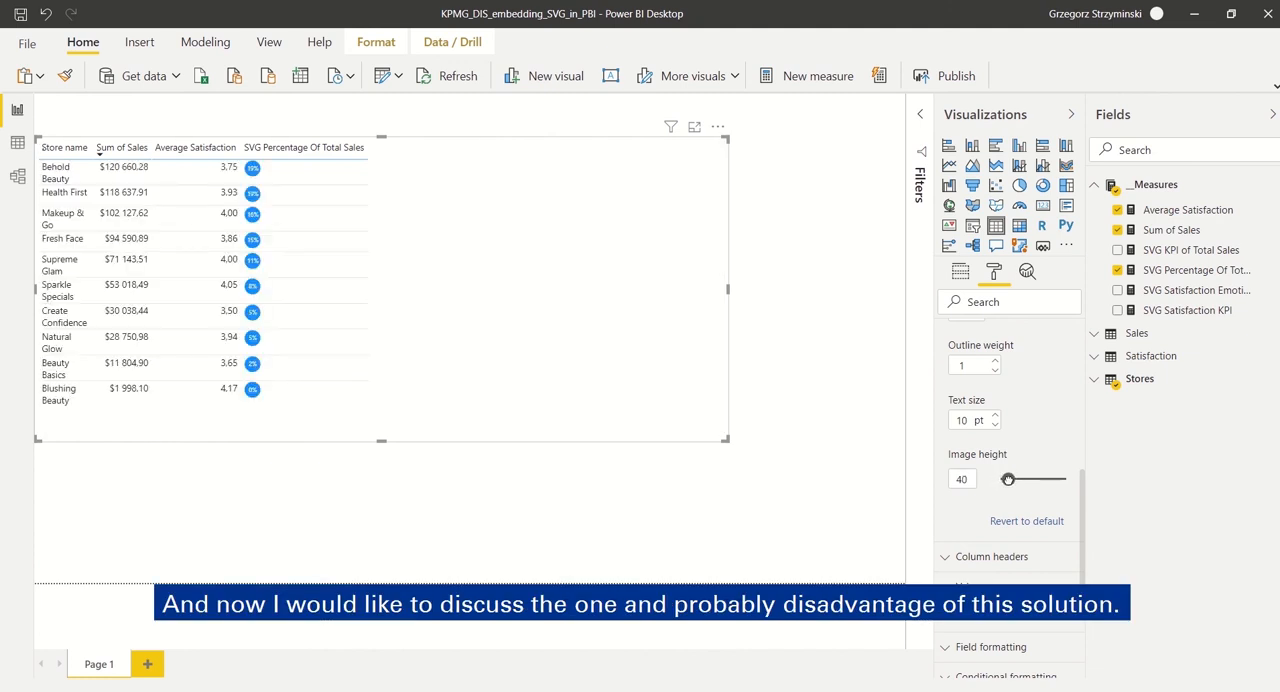
pyautogui.moveTo(1008, 480); pyautogui.dragTo(1006, 480)
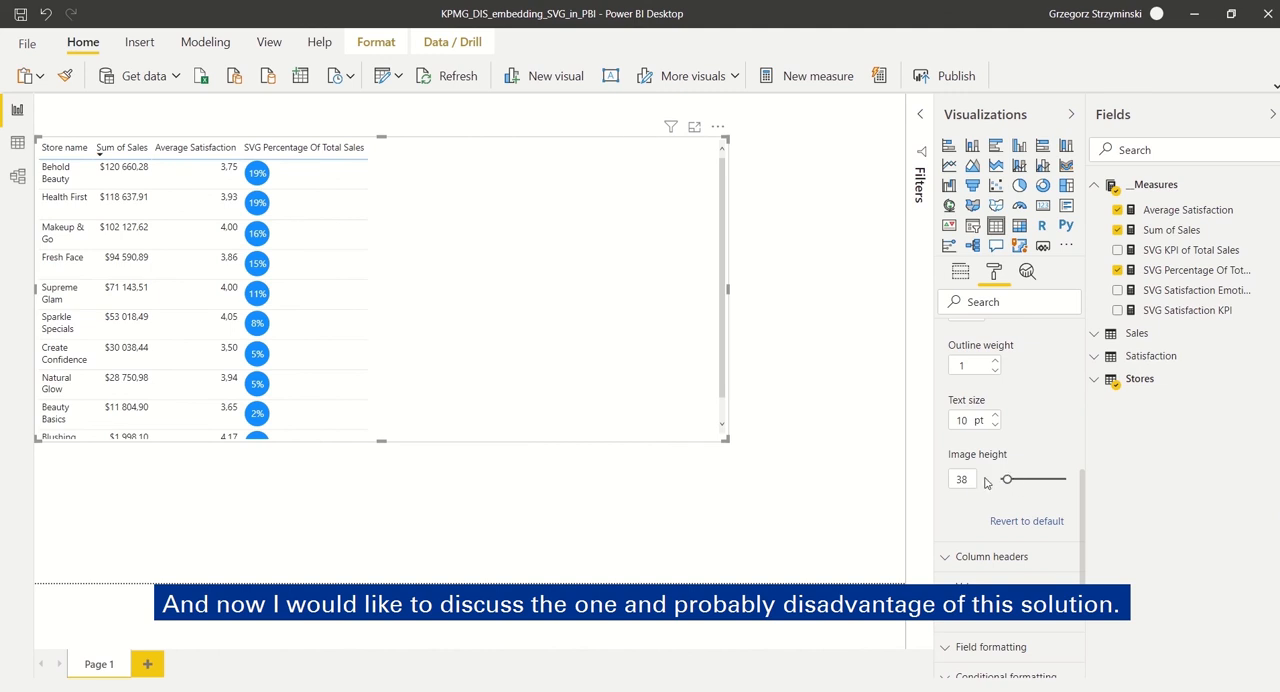
pyautogui.moveTo(1004, 480); pyautogui.dragTo(1008, 480)
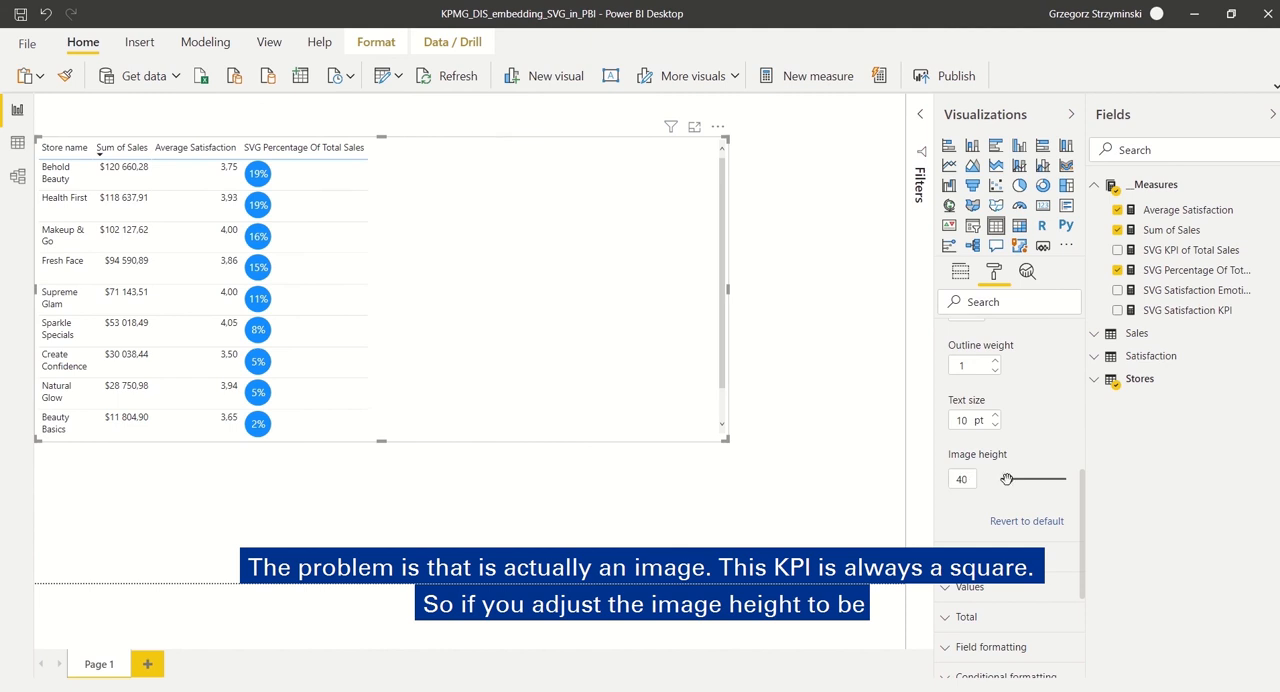
pyautogui.moveTo(1008, 480); pyautogui.dragTo(1012, 480)
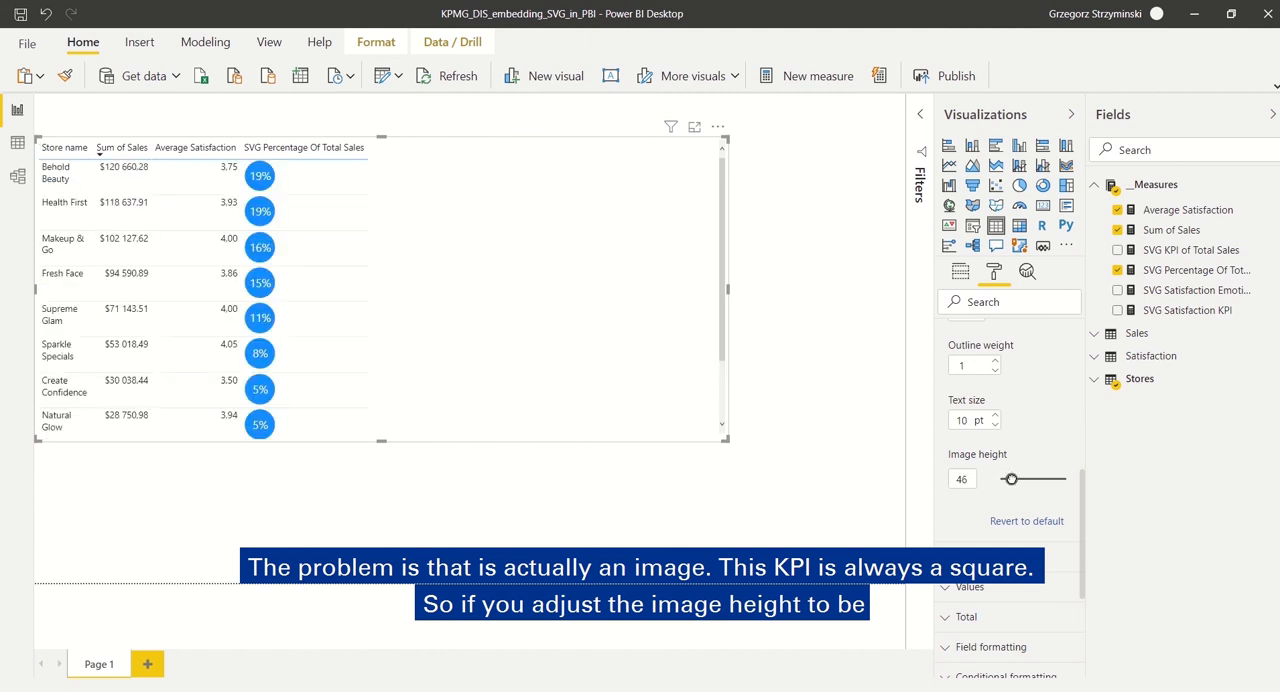
pyautogui.moveTo(1010, 478); pyautogui.dragTo(1012, 478)
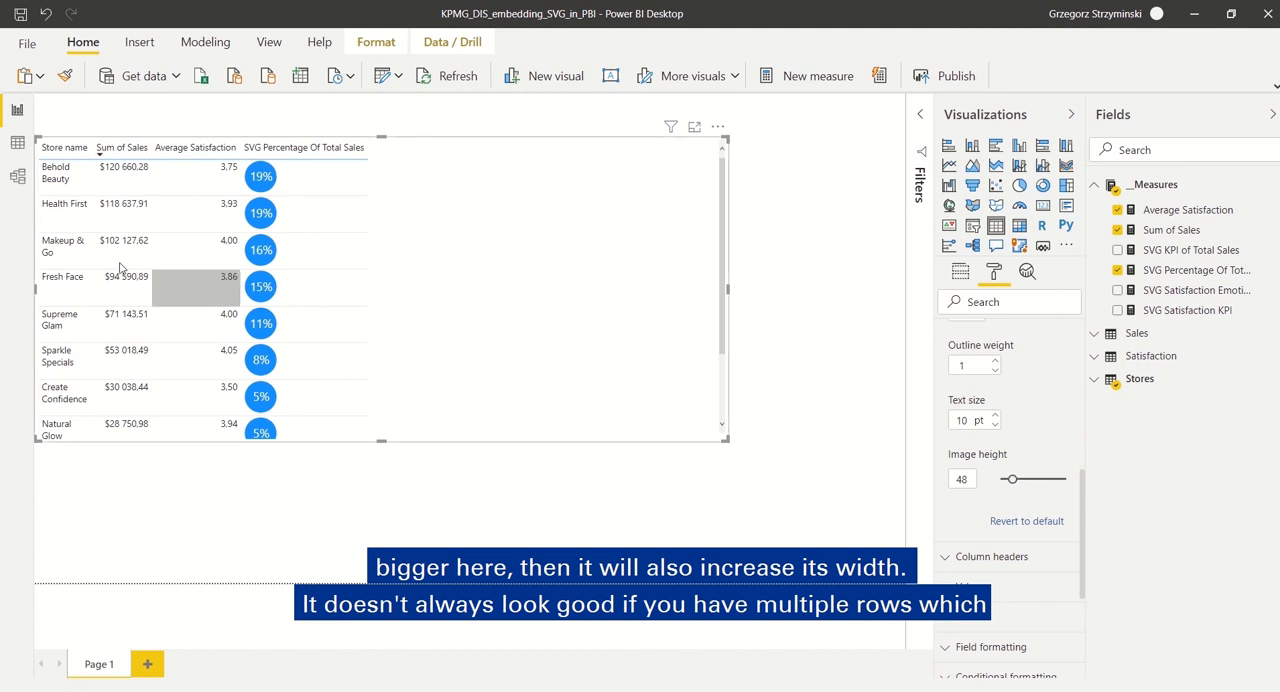
pyautogui.moveTo(78, 216)
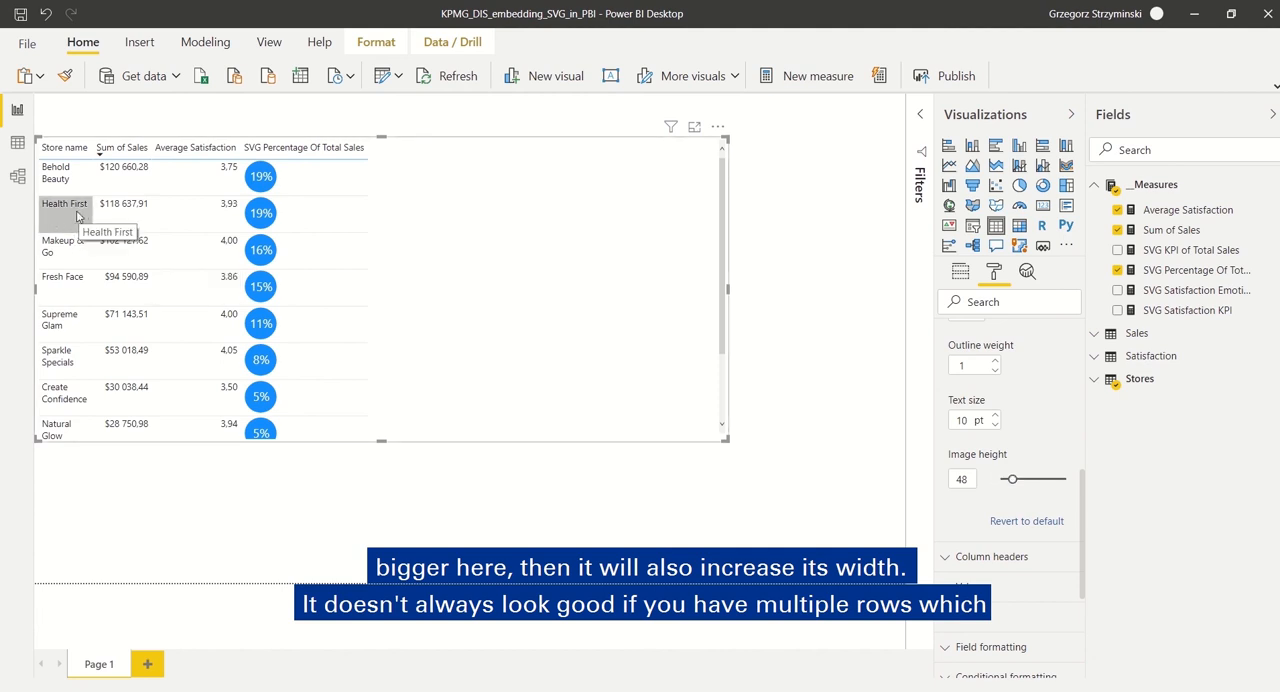
pyautogui.moveTo(78, 300)
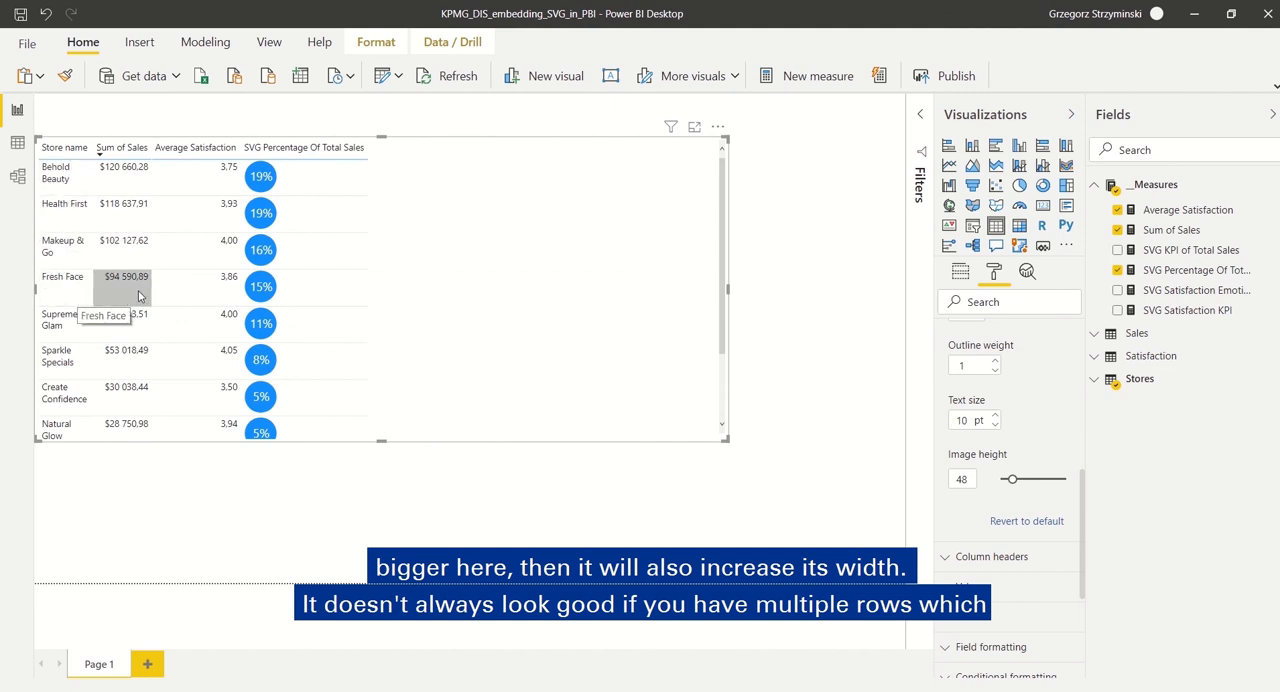
pyautogui.moveTo(478, 264)
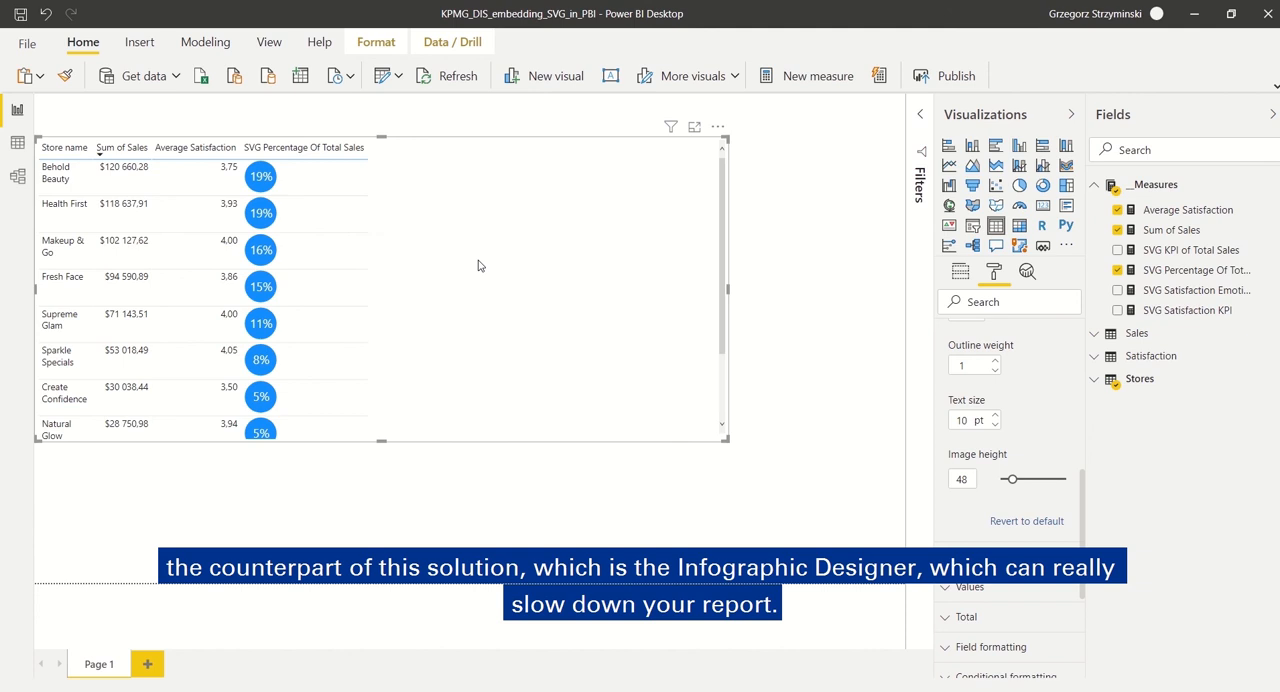
pyautogui.moveTo(688, 268)
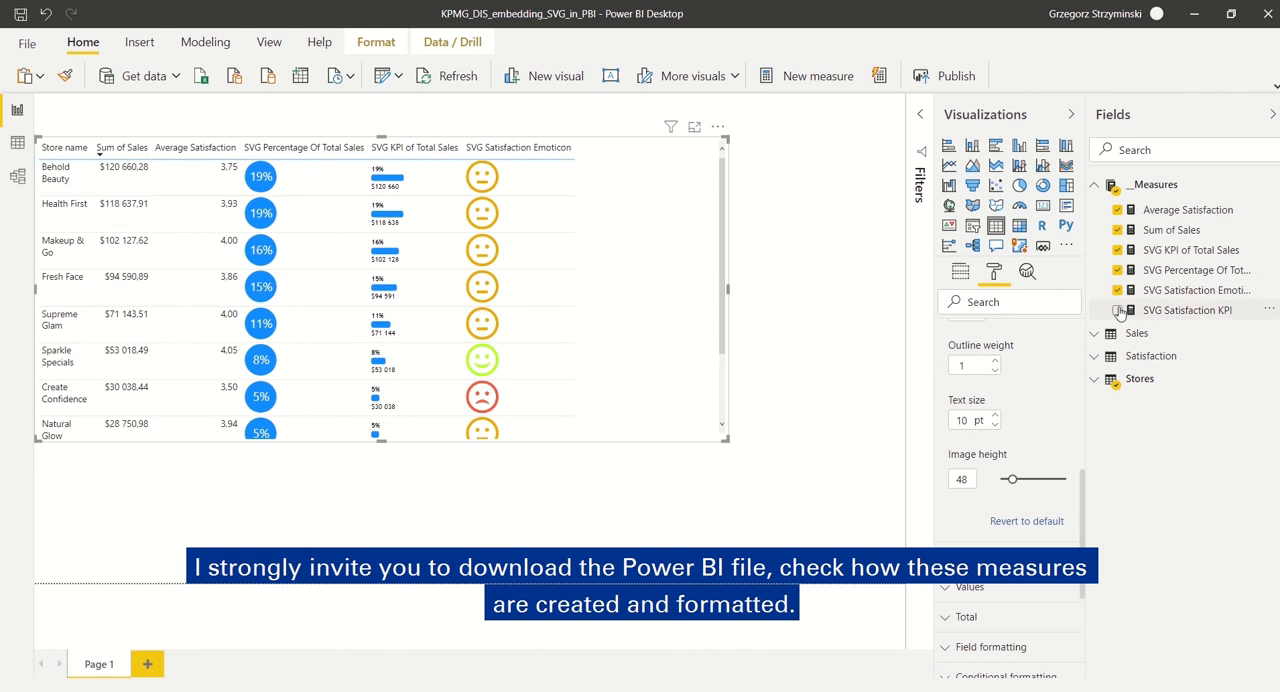
# Add the SVG Satisfaction KPI score circles and select the SVG Satisfaction Emoticon measure's formula.
pyautogui.click(1118, 310)
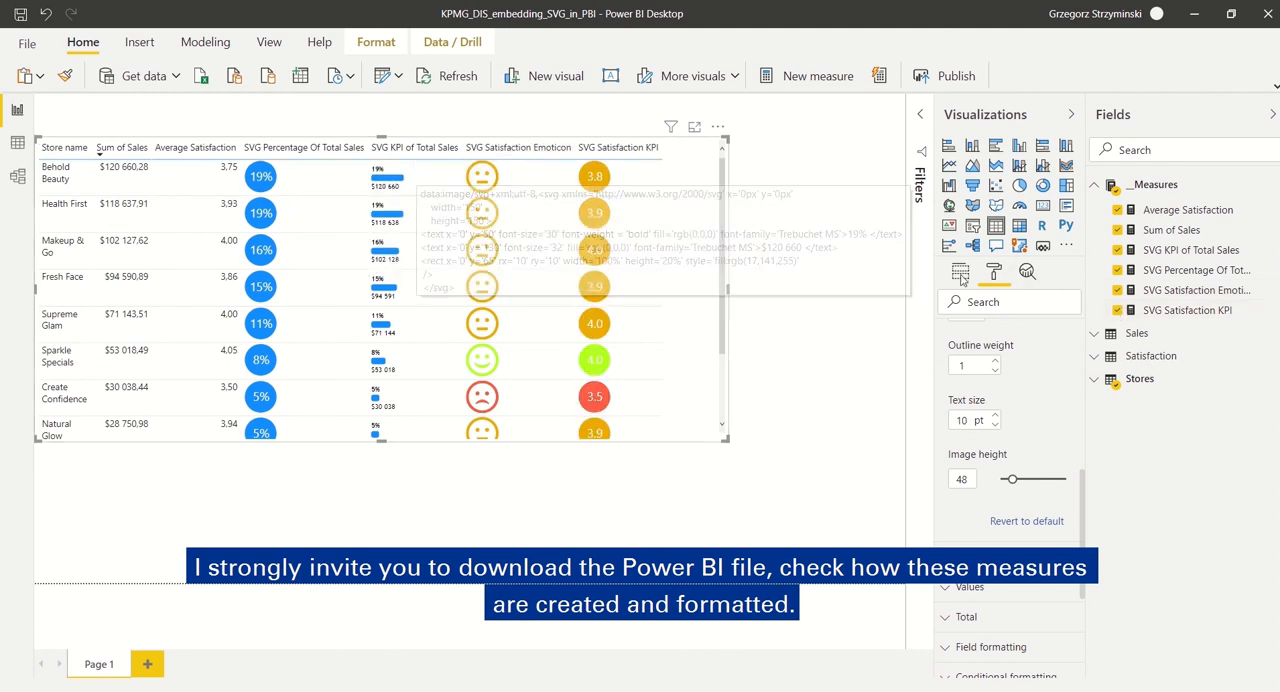
pyautogui.click(1196, 290)
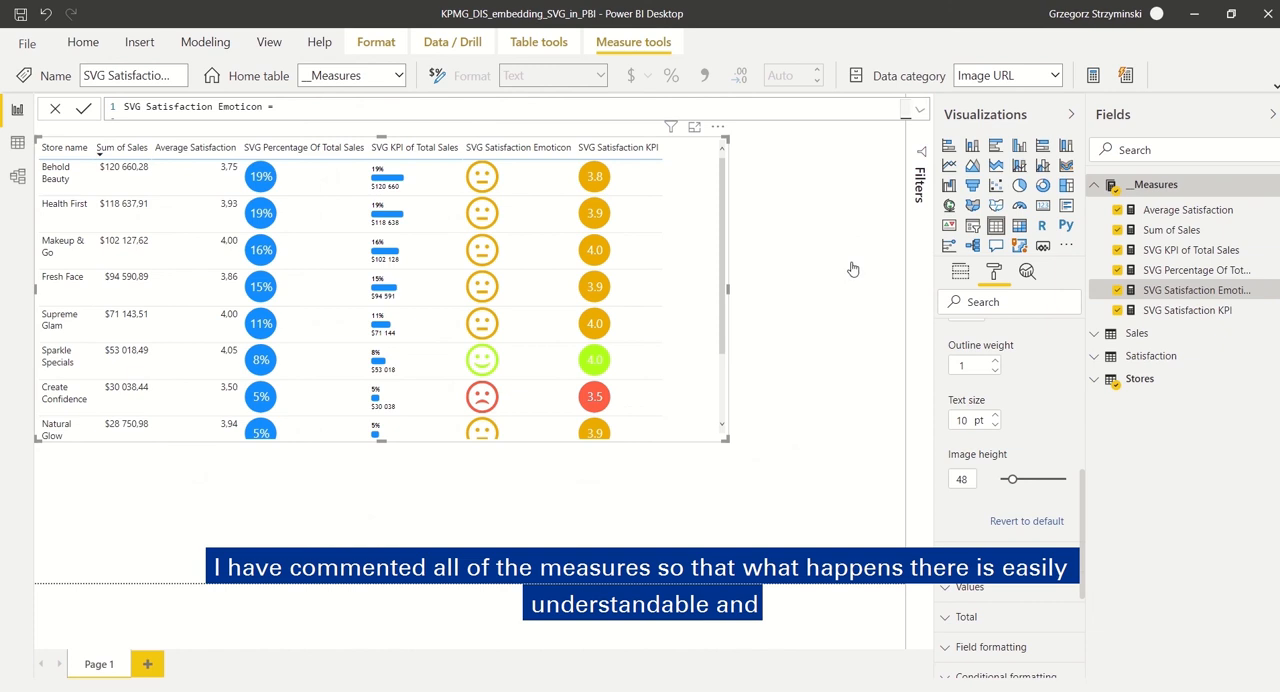
pyautogui.moveTo(784, 368)
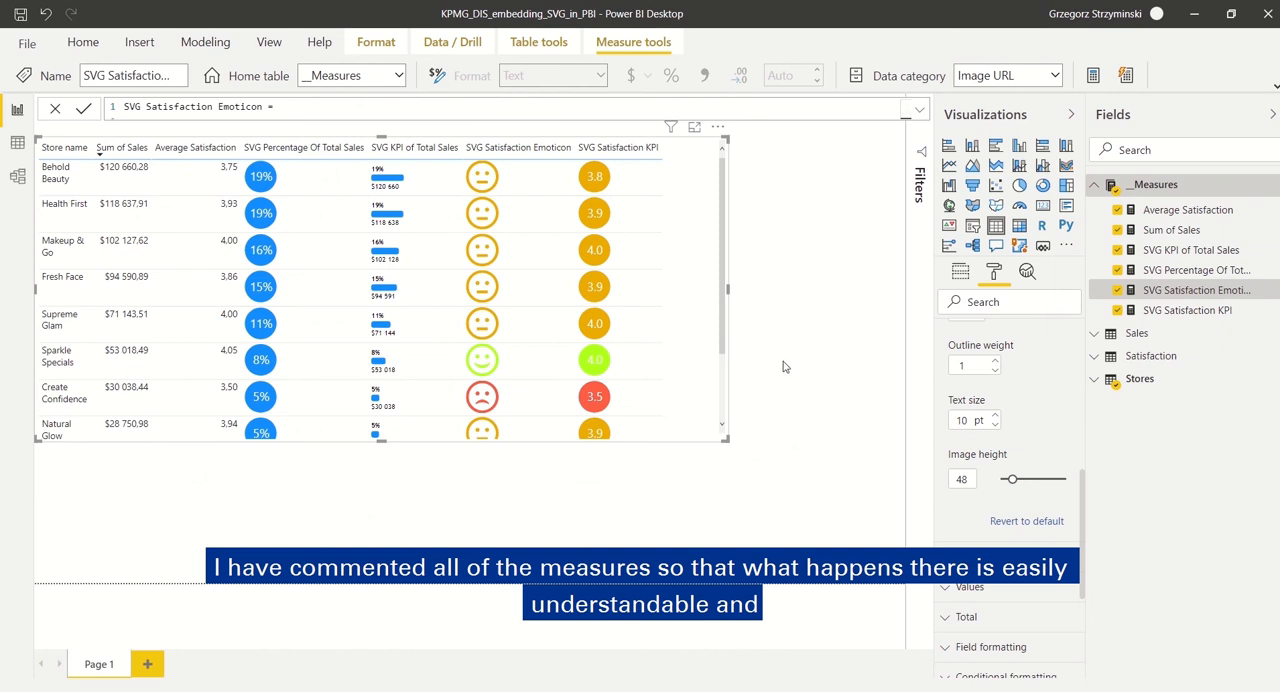